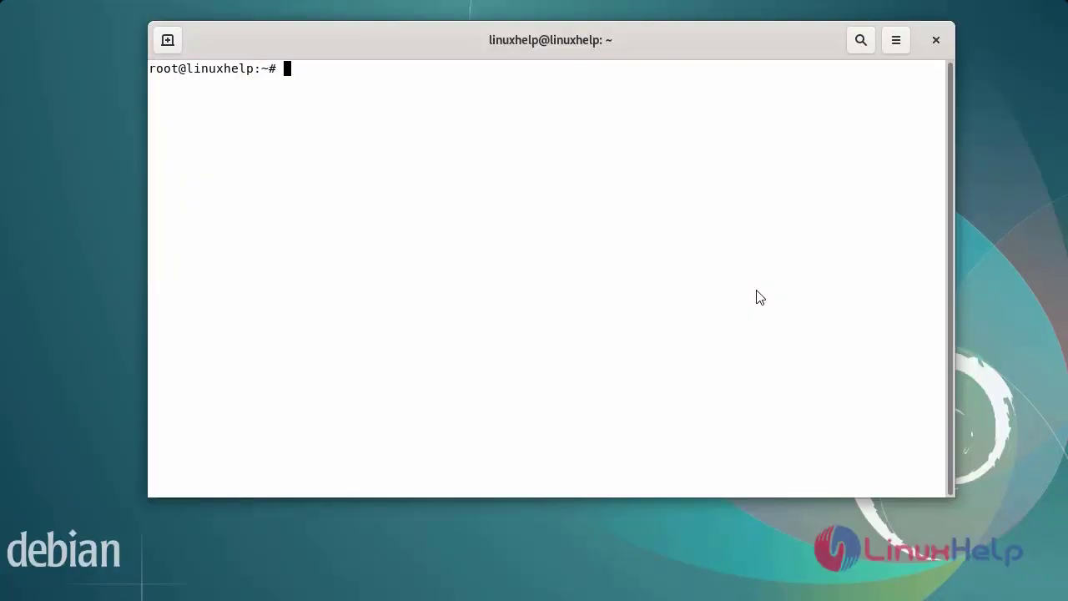
Run lsb_release -a to confirm Debian GNU/Linux 11 (bullseye), then get a fresh prompt
type("lsb_releas")
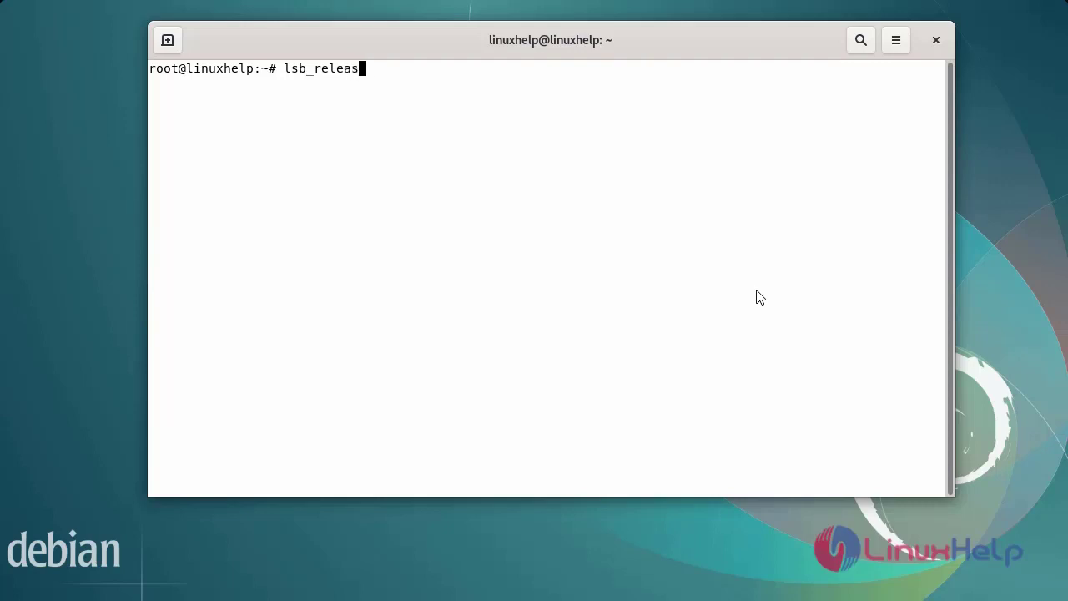
key("Return")
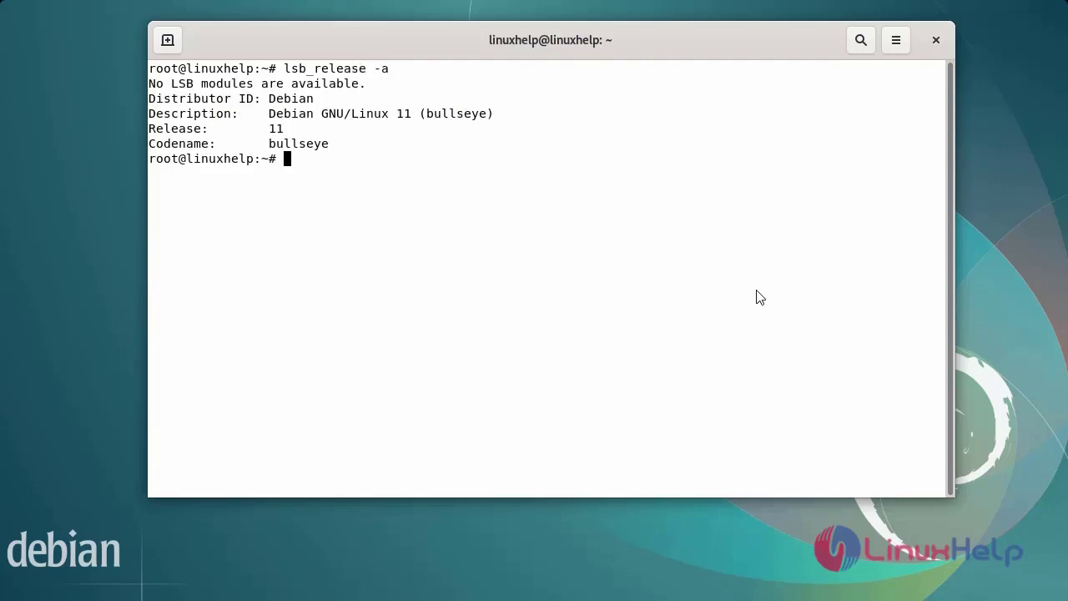
key("Return")
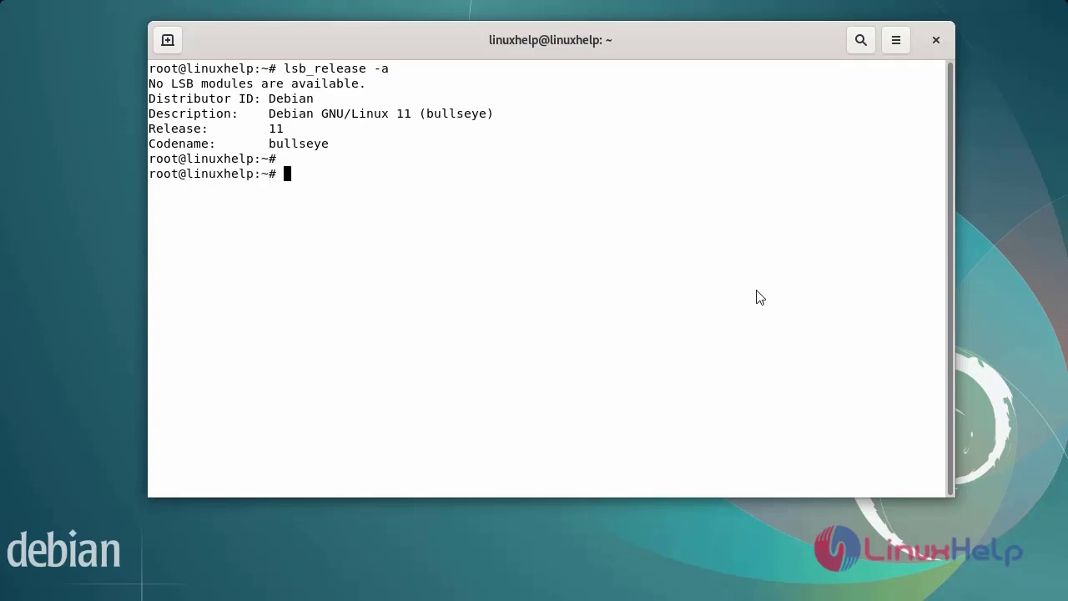
Run apt-get update to refresh package lists from the bullseye, MySQL and sury PHP repositories
type("a")
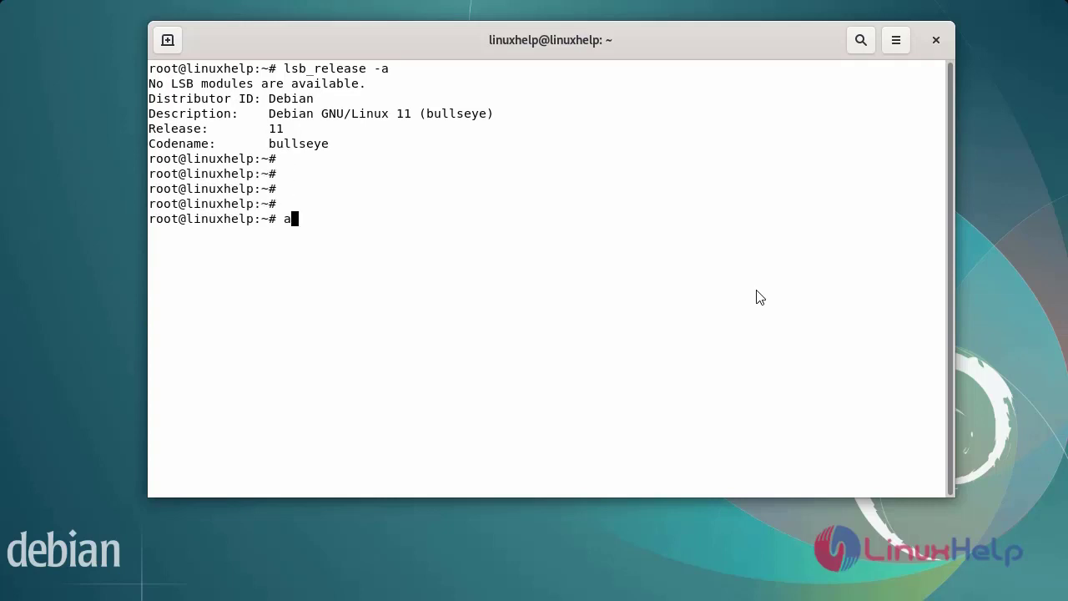
type("pt-")
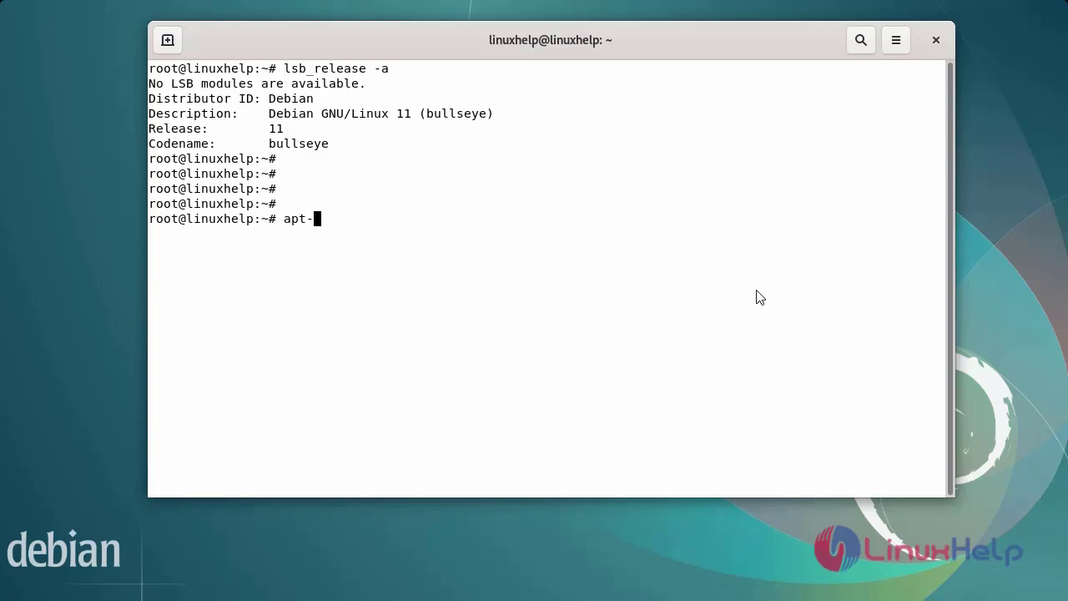
type("get")
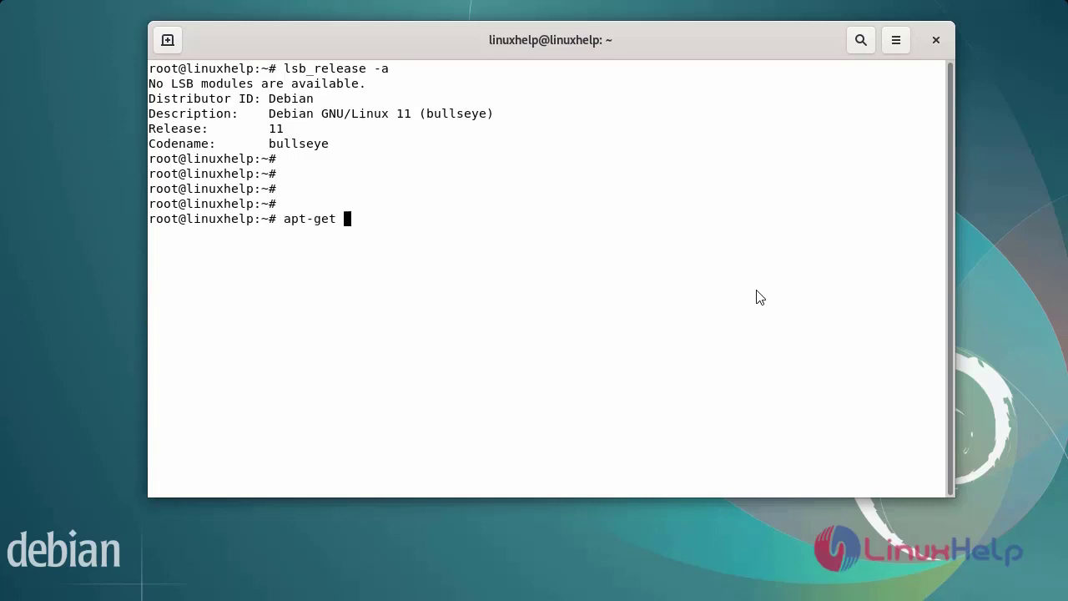
type("upd")
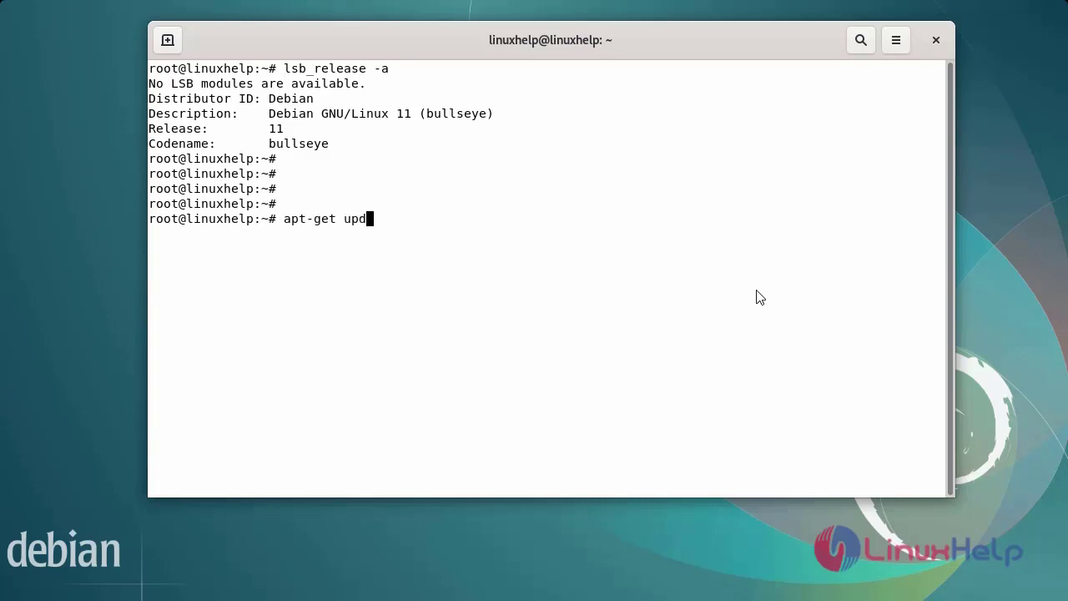
type("ate")
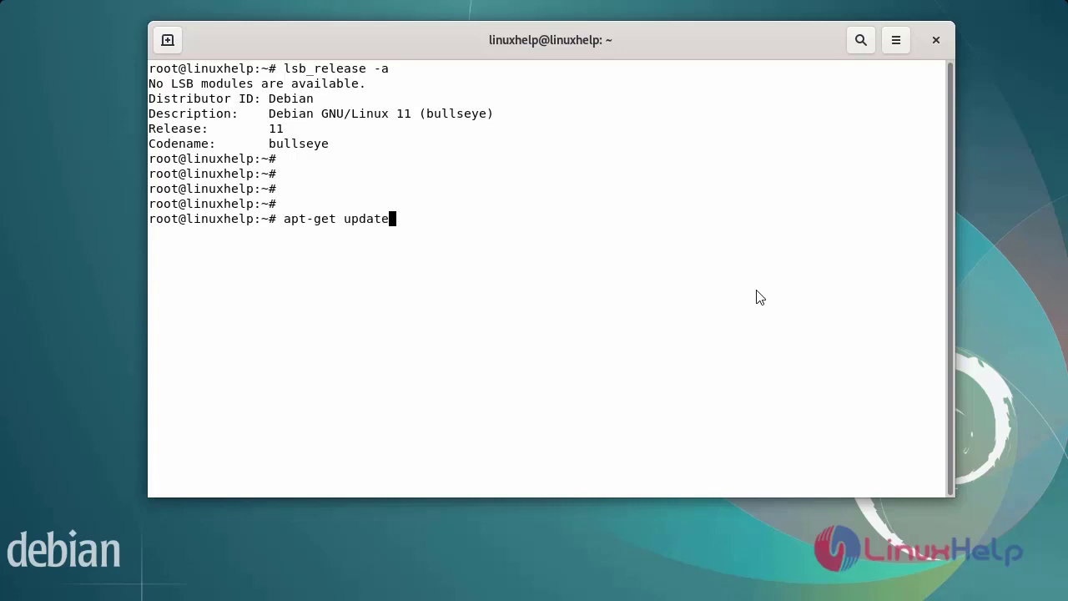
key("Return")
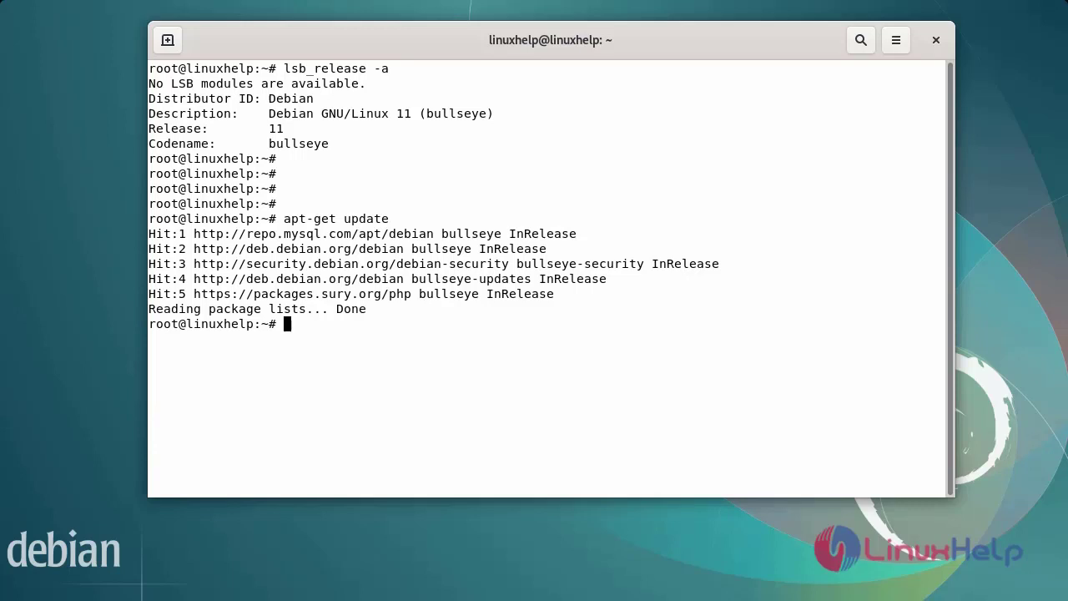
mouse_move(374, 359)
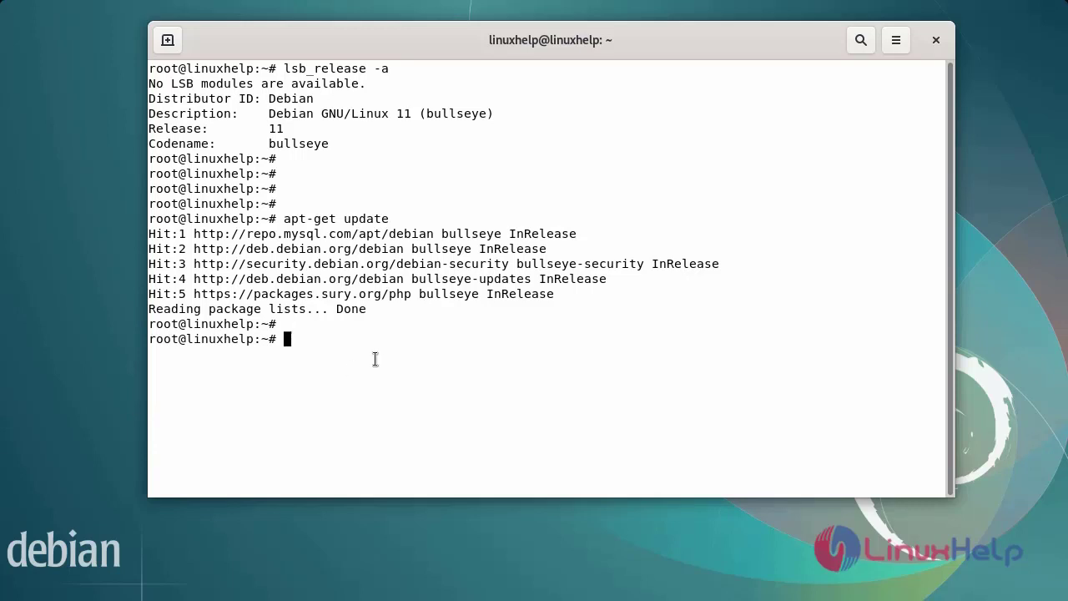
Install the openjdk-11-jdk package with sudo apt install, confirming with y
type("sudo apt insta")
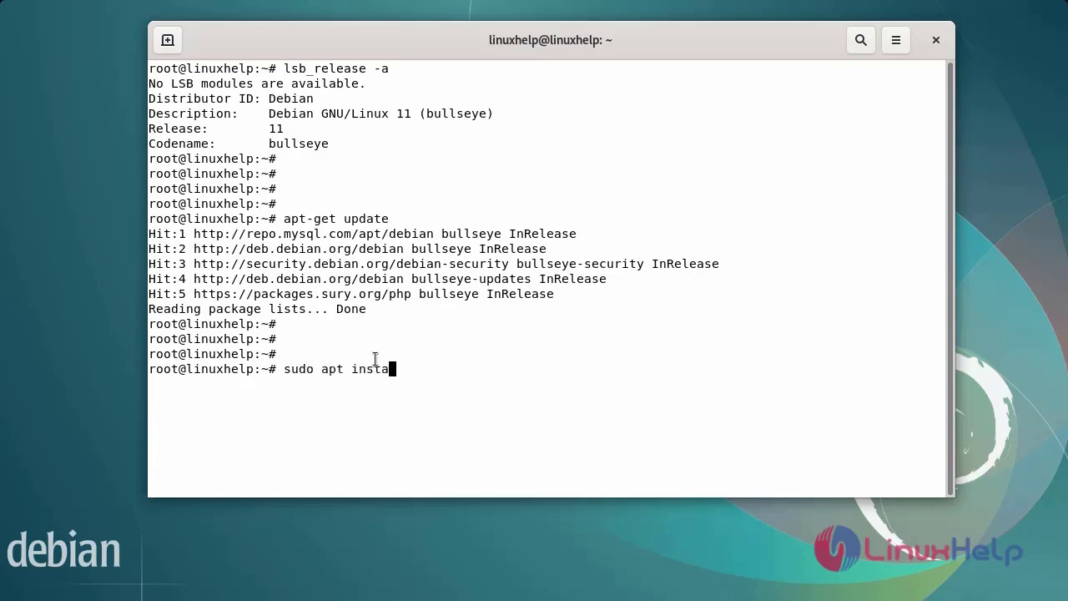
type("ll ope")
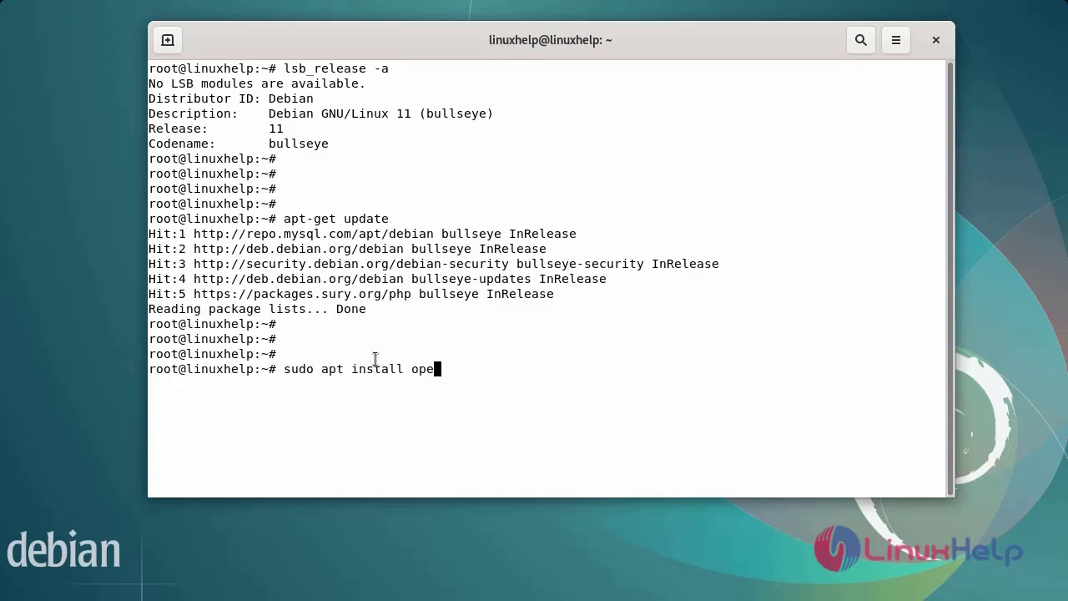
type("njd")
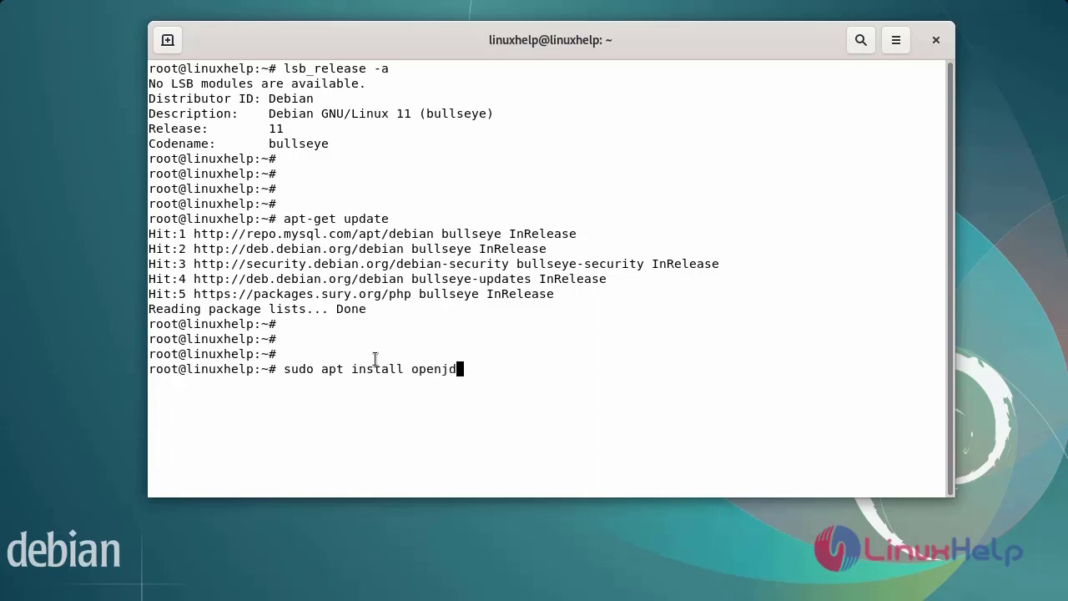
type("k-")
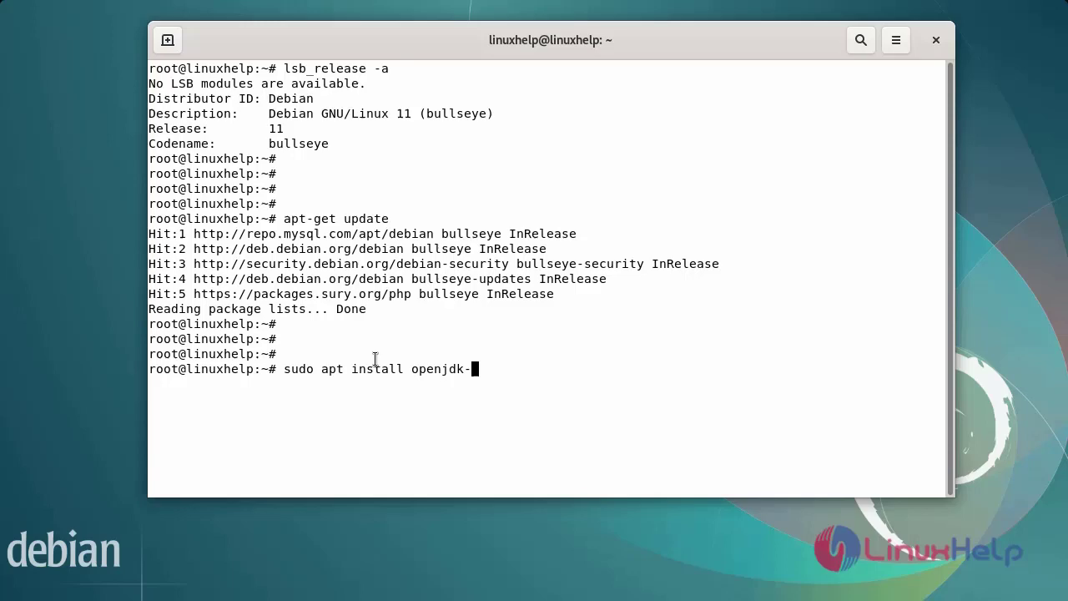
type("11-")
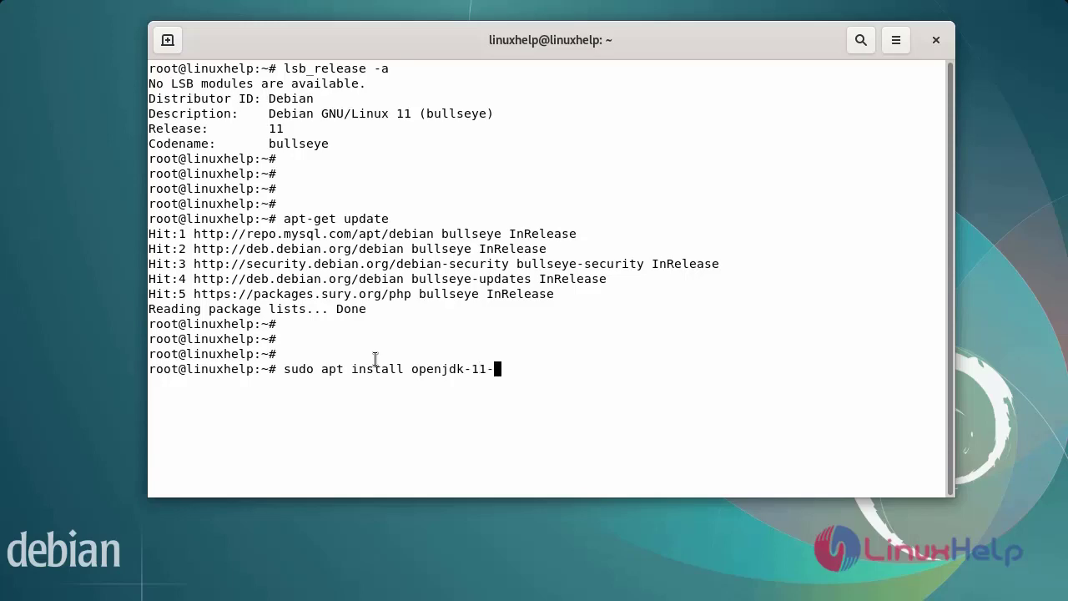
type("jdk")
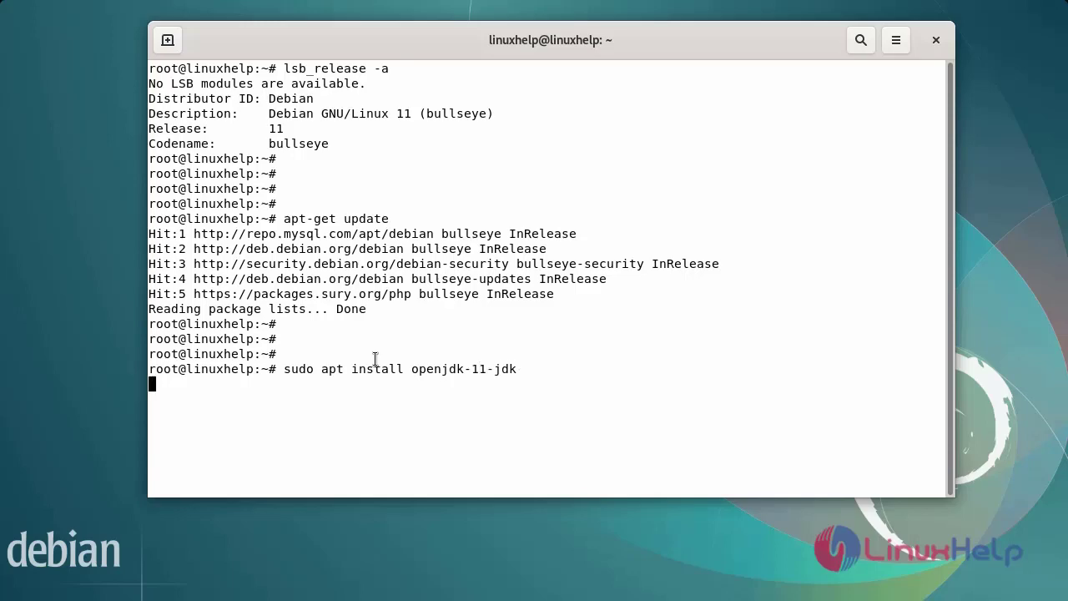
type("y")
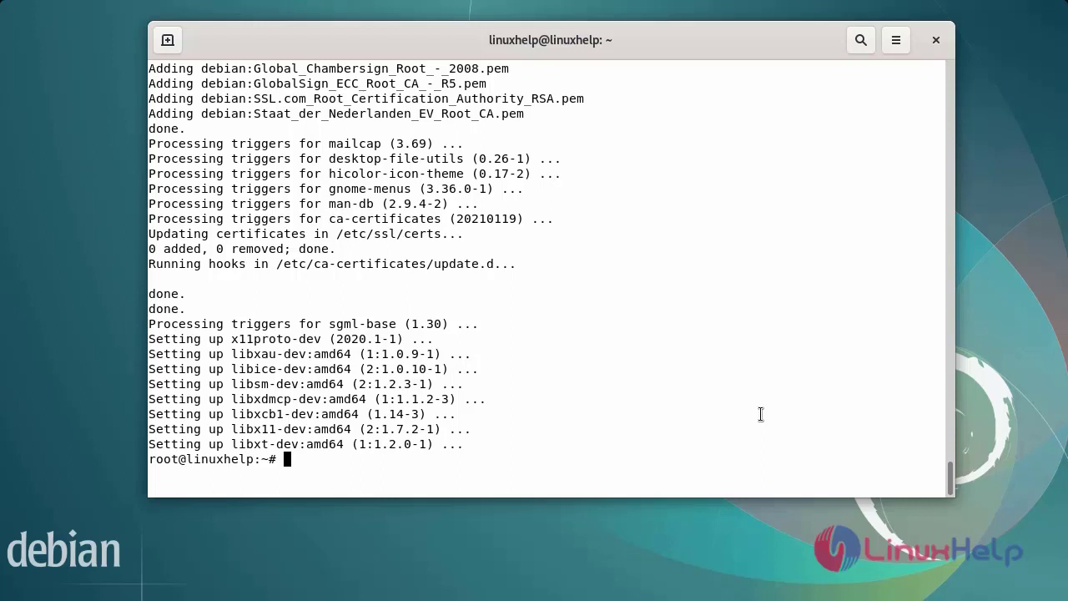
Run java -version and verify it reports OpenJDK 11.0.16
type("j")
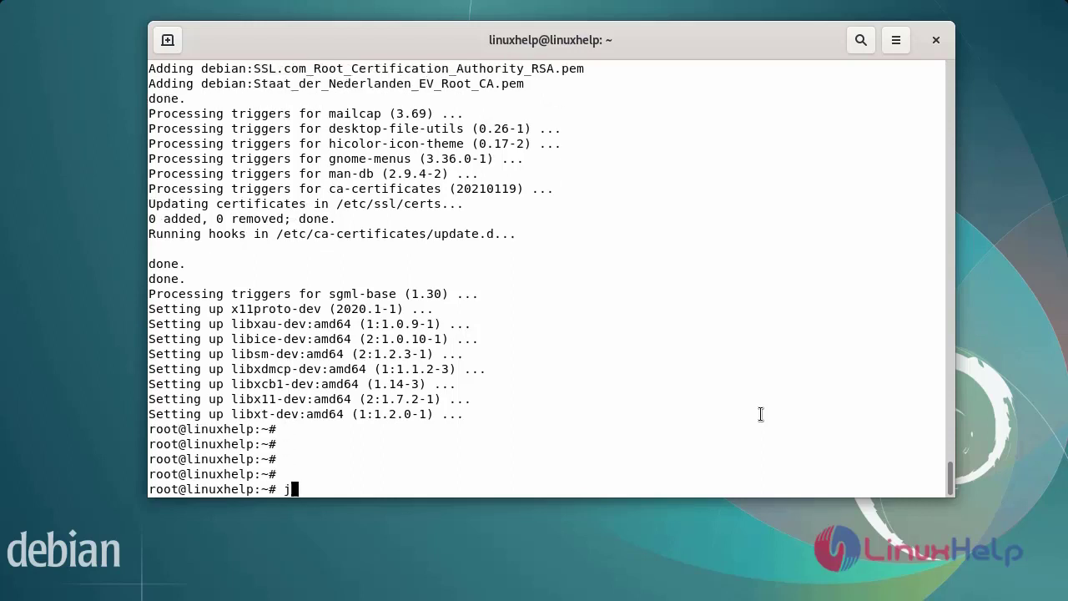
type("ava -ve")
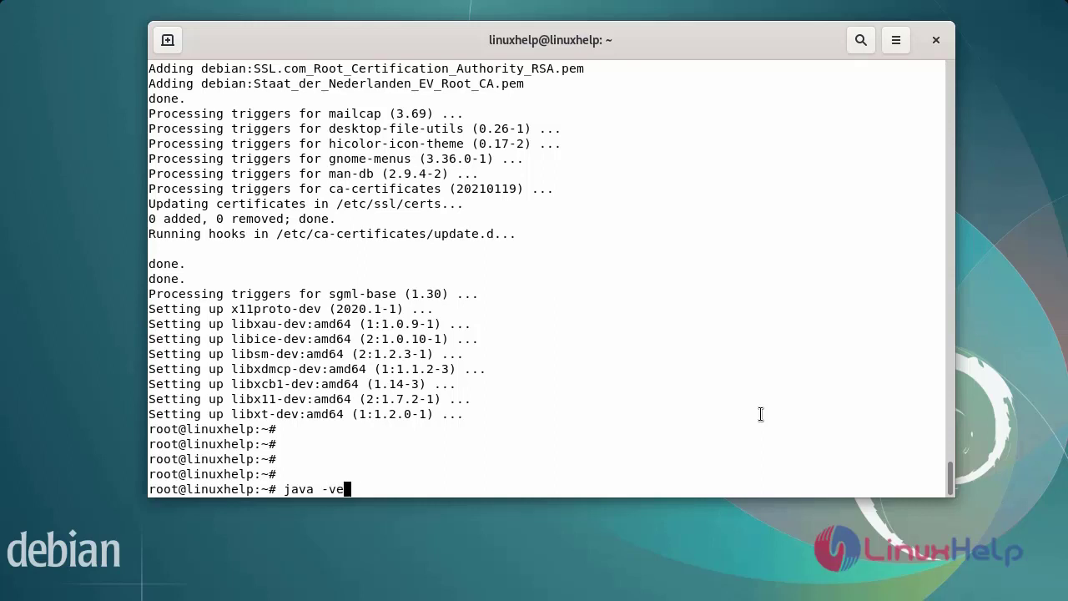
type("rsion")
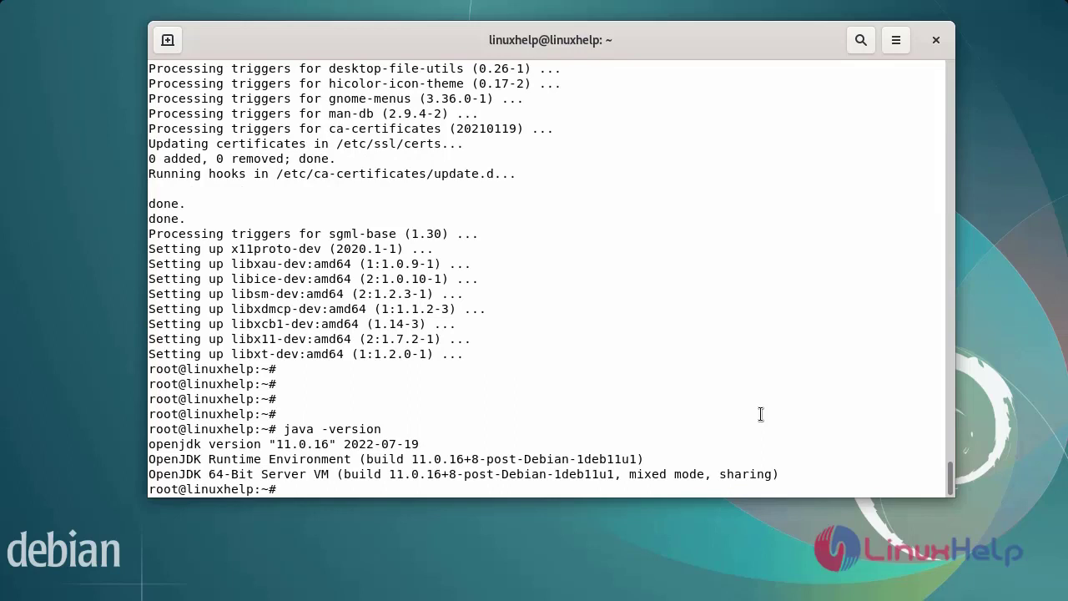
mouse_move(212, 459)
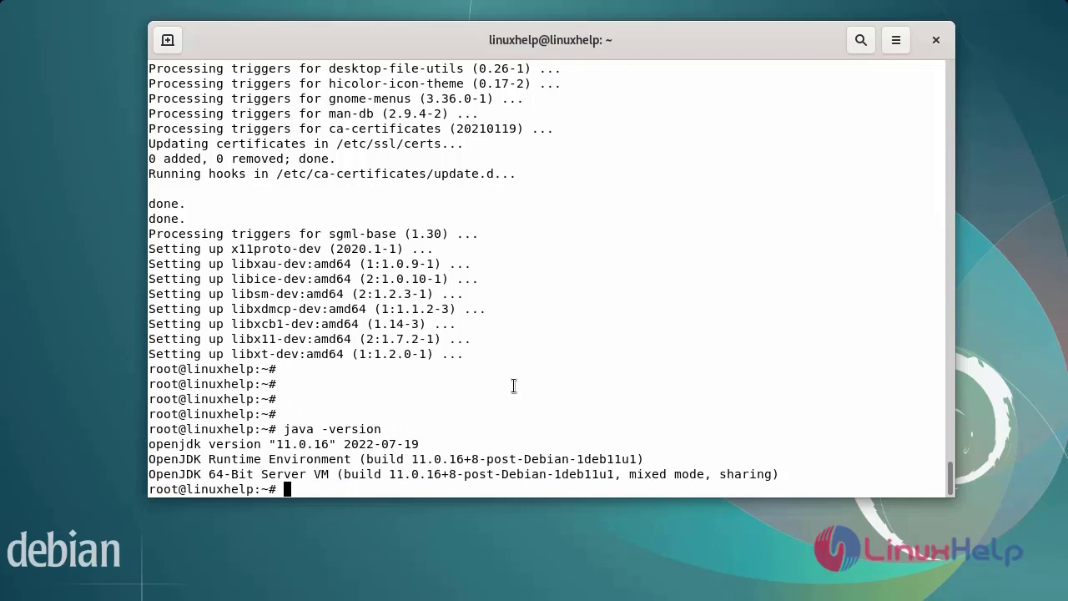
Download the Android Studio 2021.1.1.22 Linux tar.gz from redirector.gvt1.com using wget
type("wg")
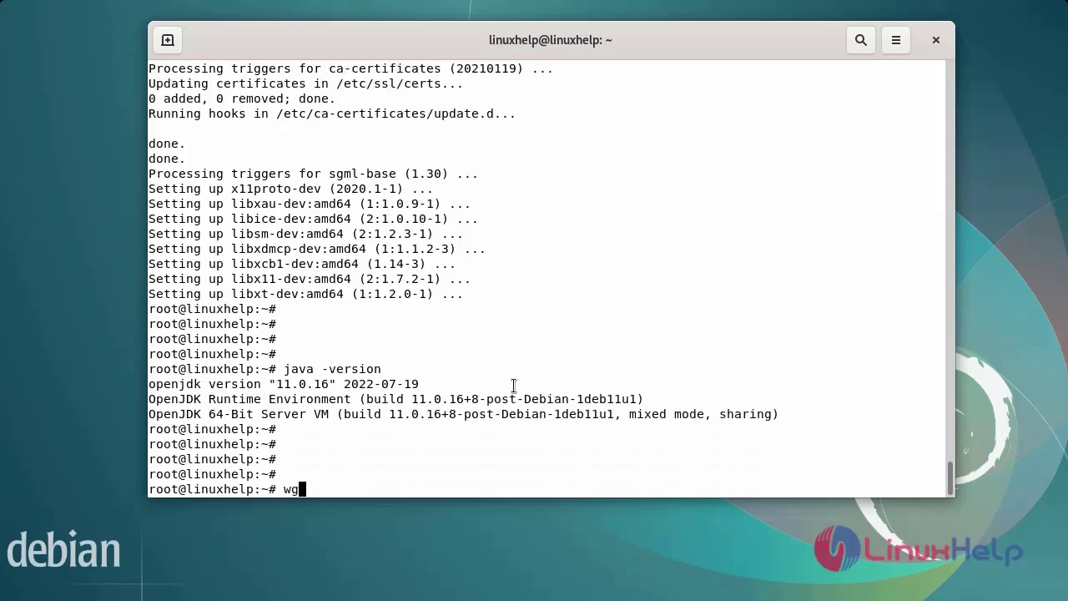
type("et")
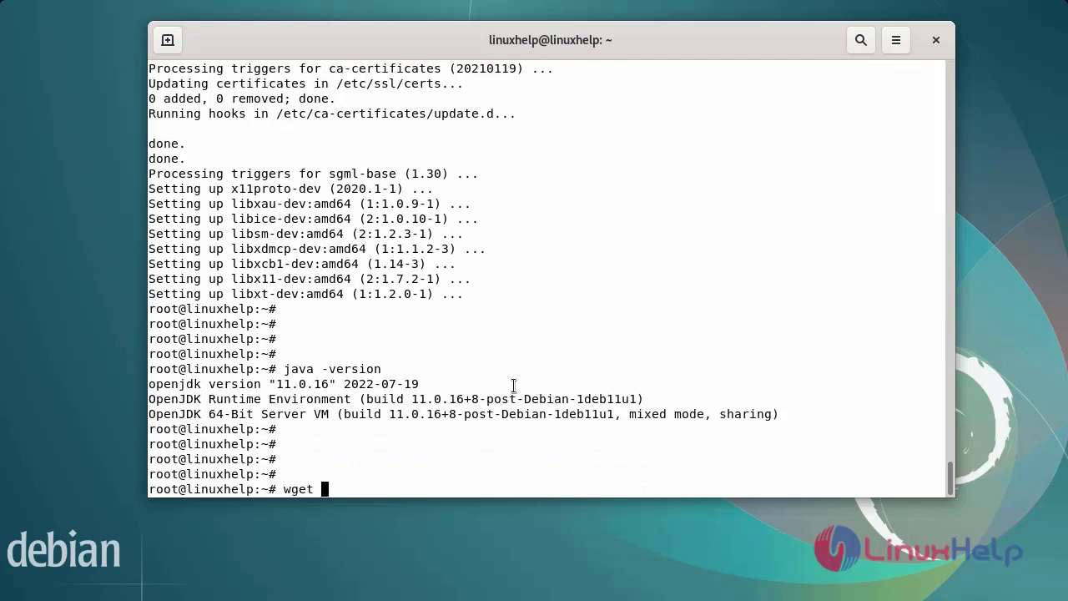
type("https://r")
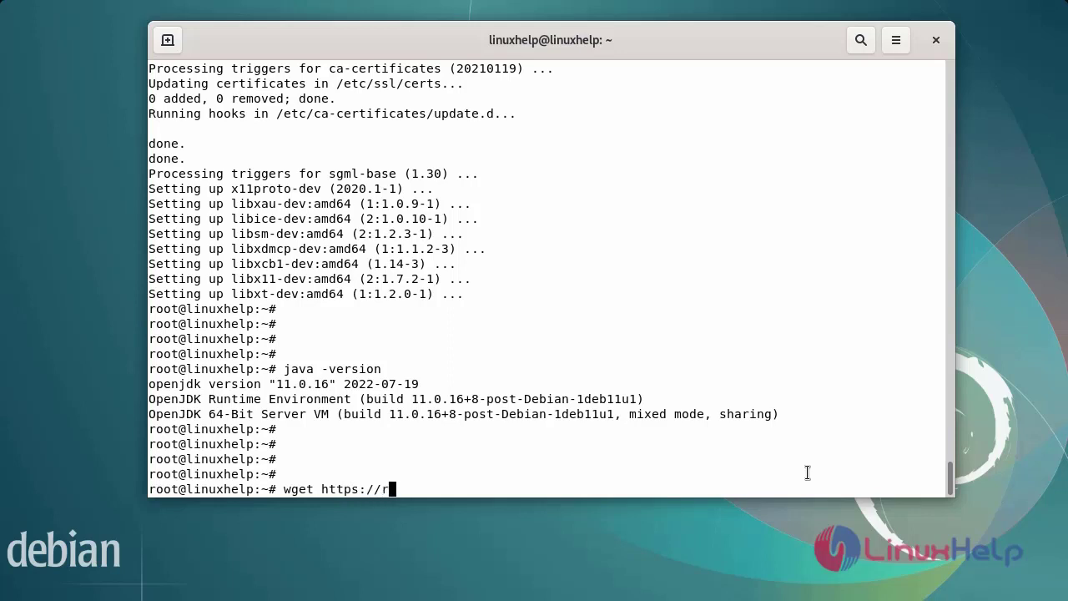
type("edirector.gvt1.com/edgedl/android/studio/ide-zips/2021.1.1.22/android-studio-2021.1.1.22-linux.tar.gz")
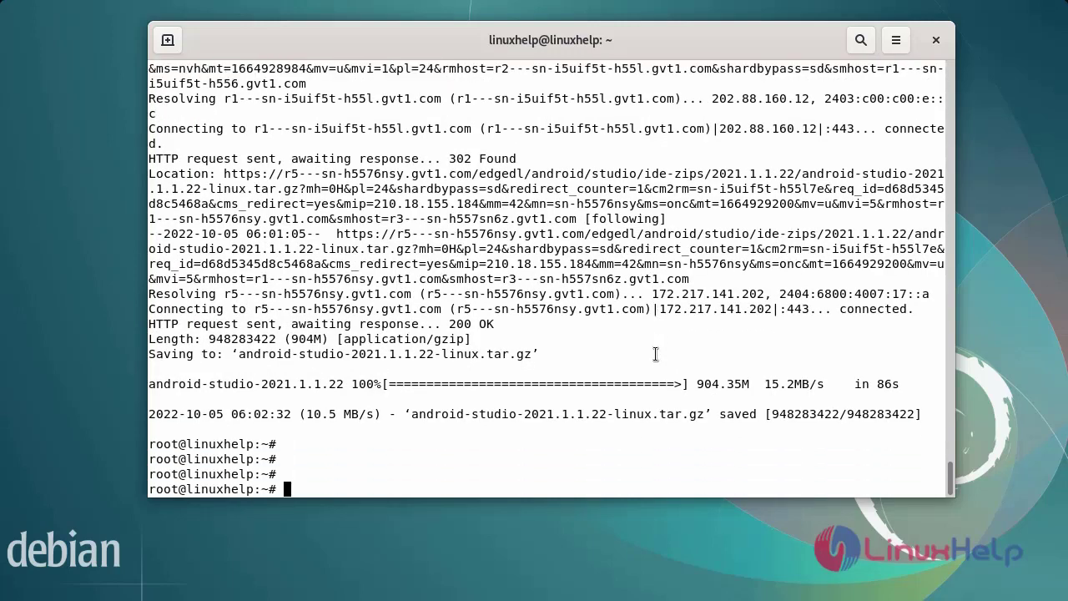
List the home folder with ls -la to find the 948 MB android-studio-2021.1.1.22-linux.tar.gz
type("ls -la")
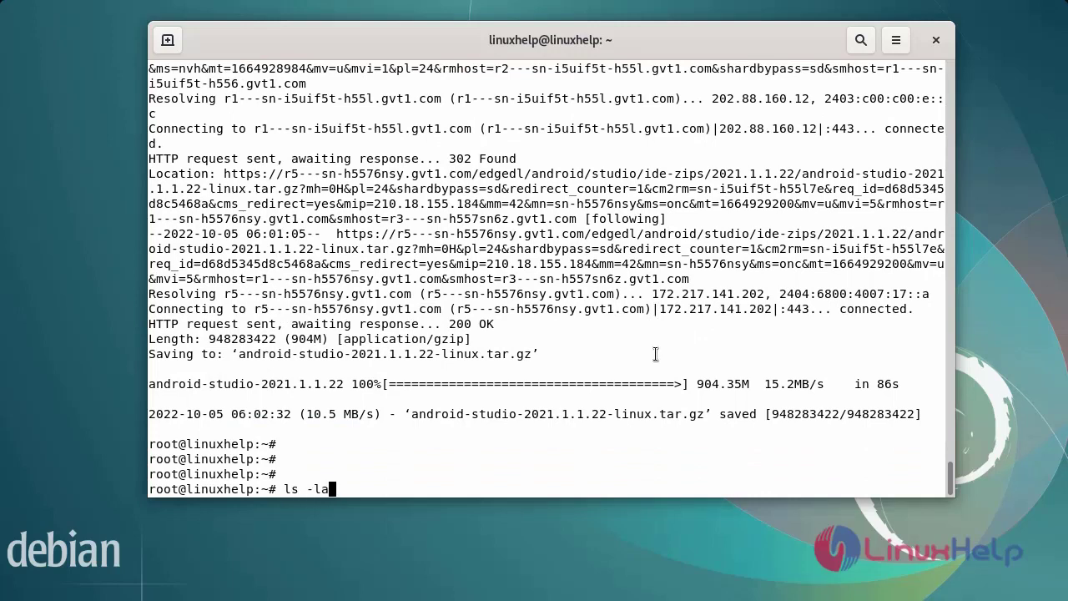
key("Return")
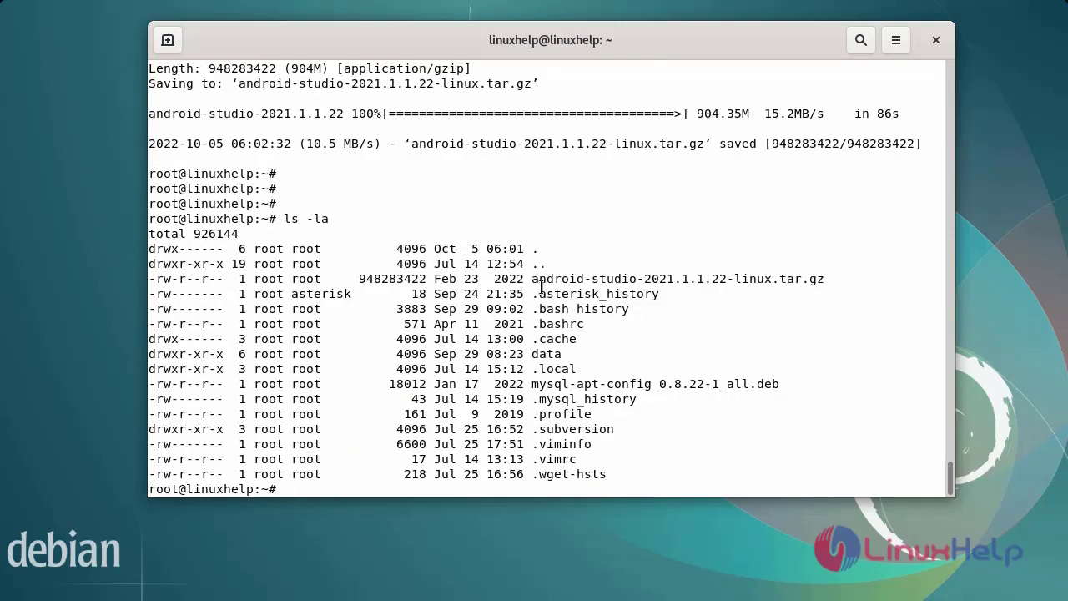
mouse_move(676, 337)
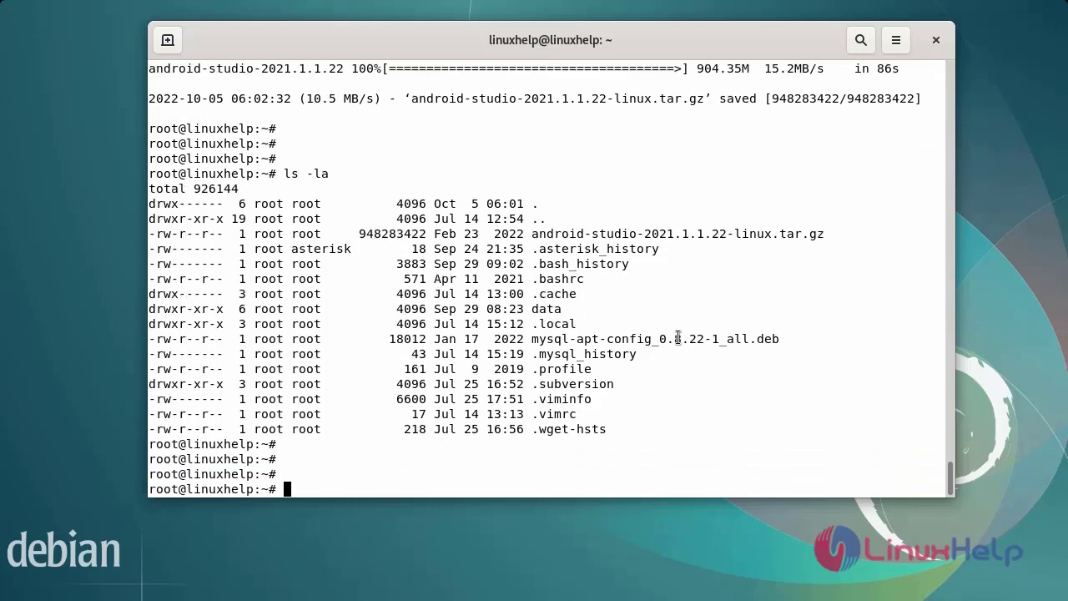
Extract the Android Studio tar.gz archive into an android-studio folder with tar -xvzf
type("tar -x")
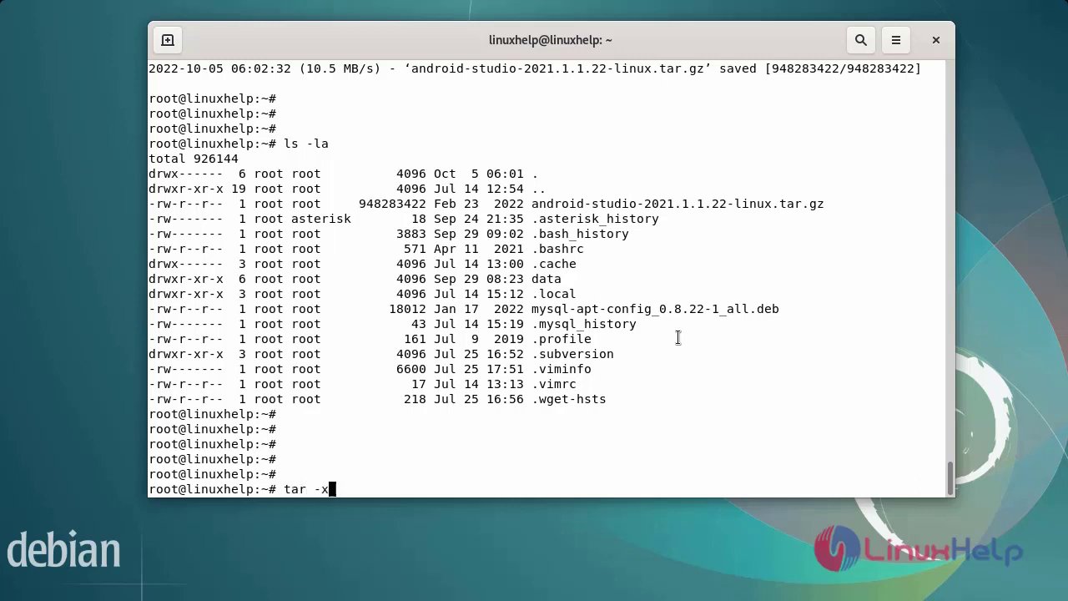
type("vzf")
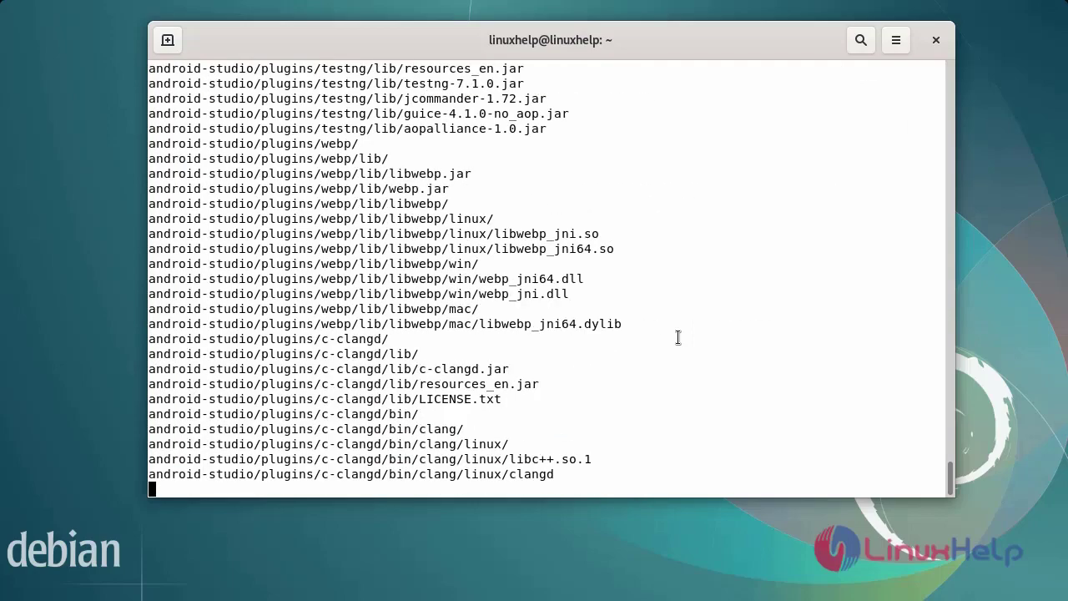
scroll("down", 3)
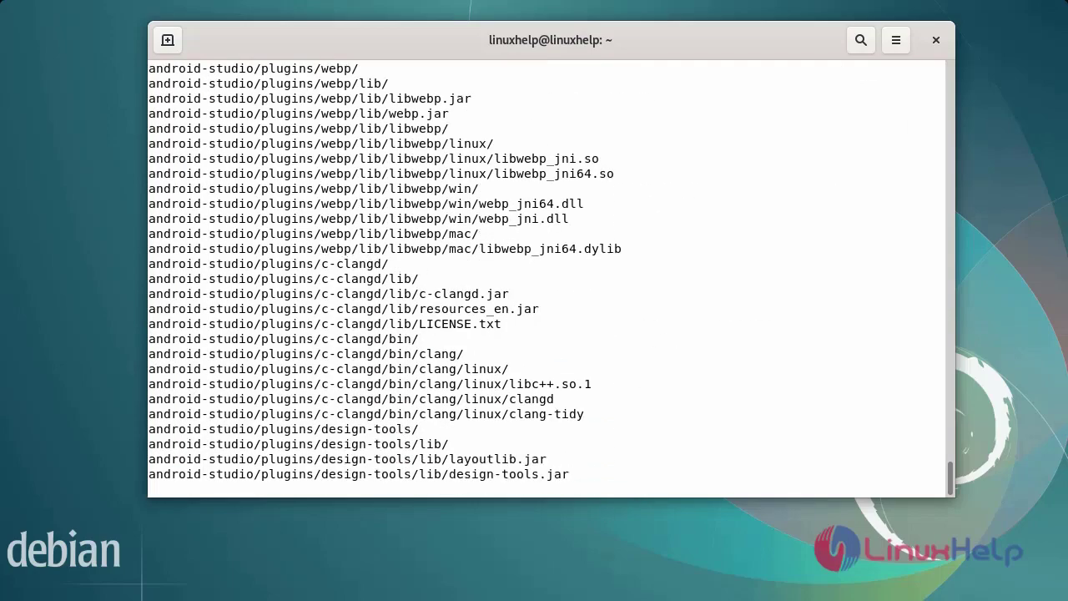
scroll("down", 3)
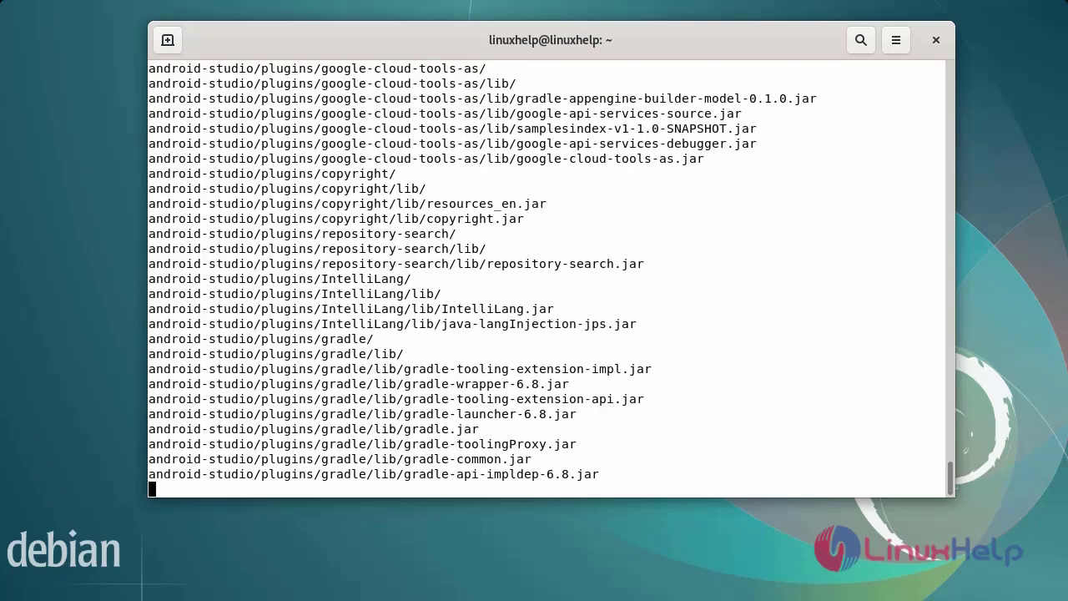
scroll("down", 3)
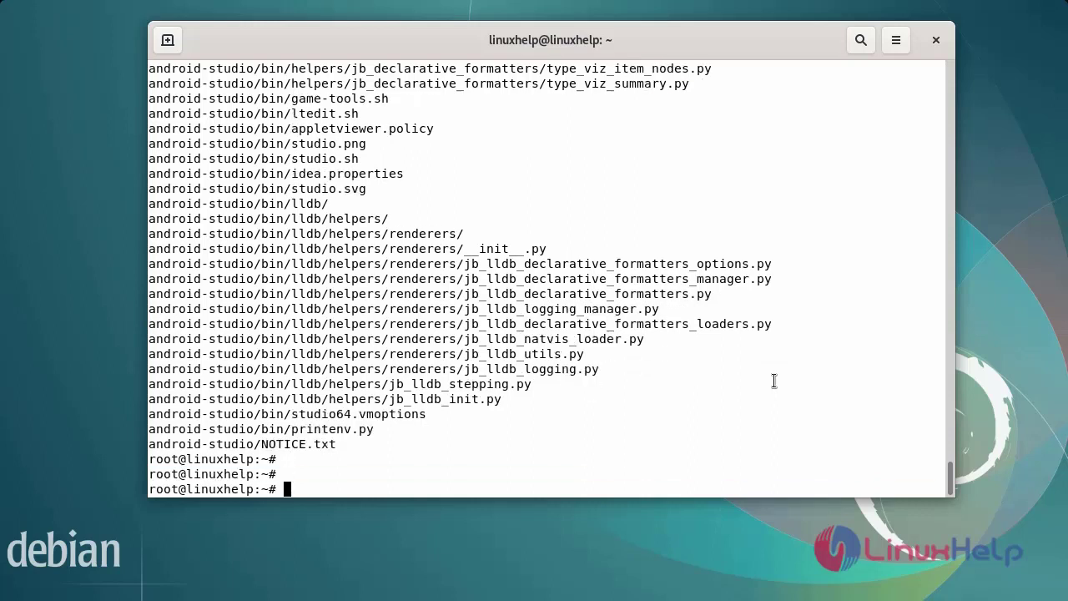
Launch Android Studio as root by running sudo ./android-studio/bin/studio.sh
type("sudo")
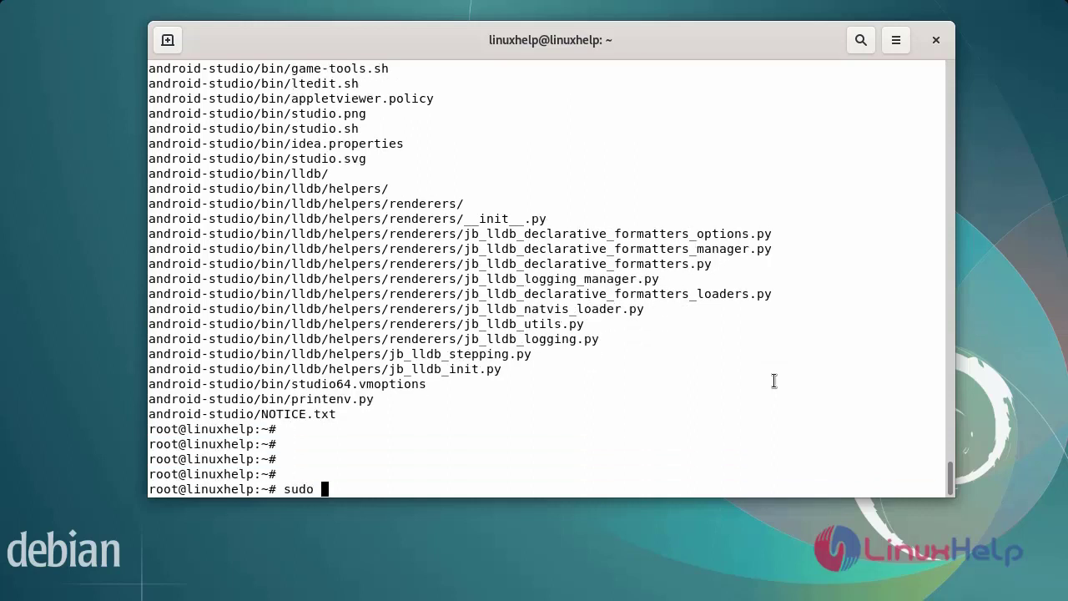
type("./")
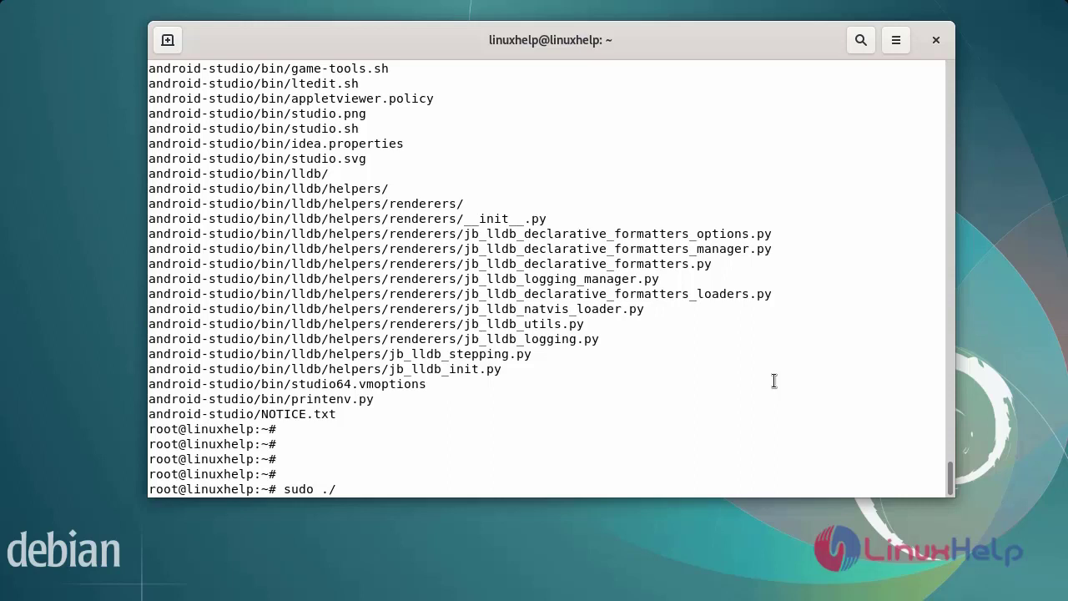
type("android-studio")
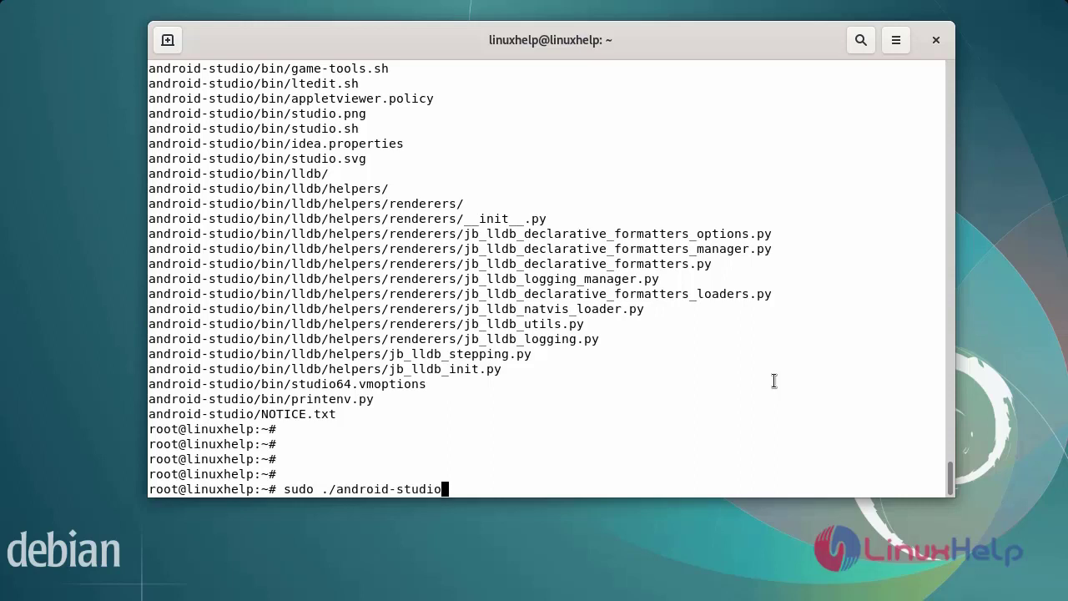
type("/bin/")
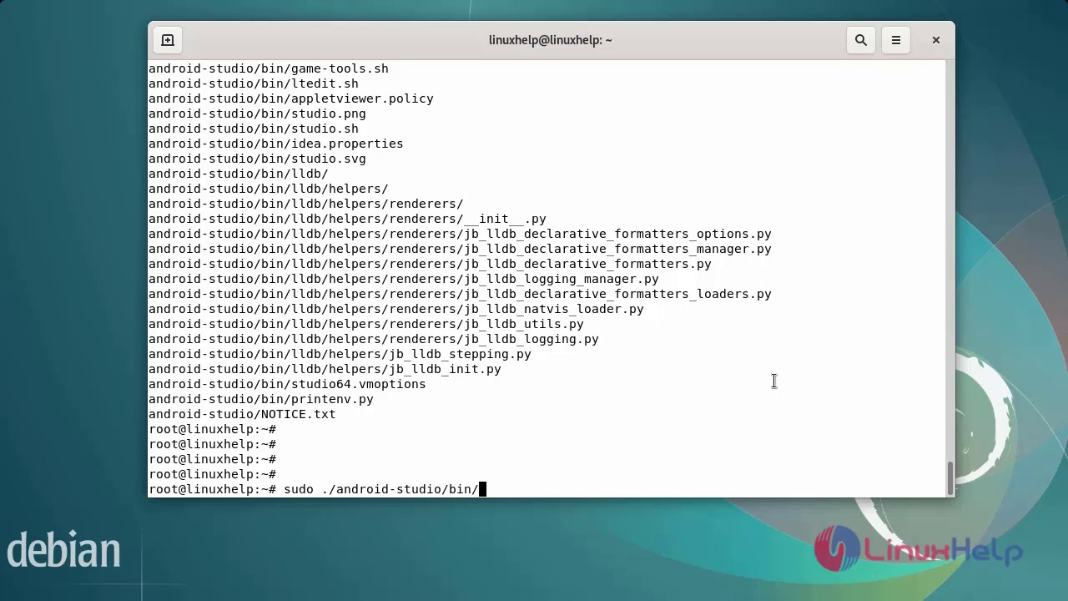
type("studio")
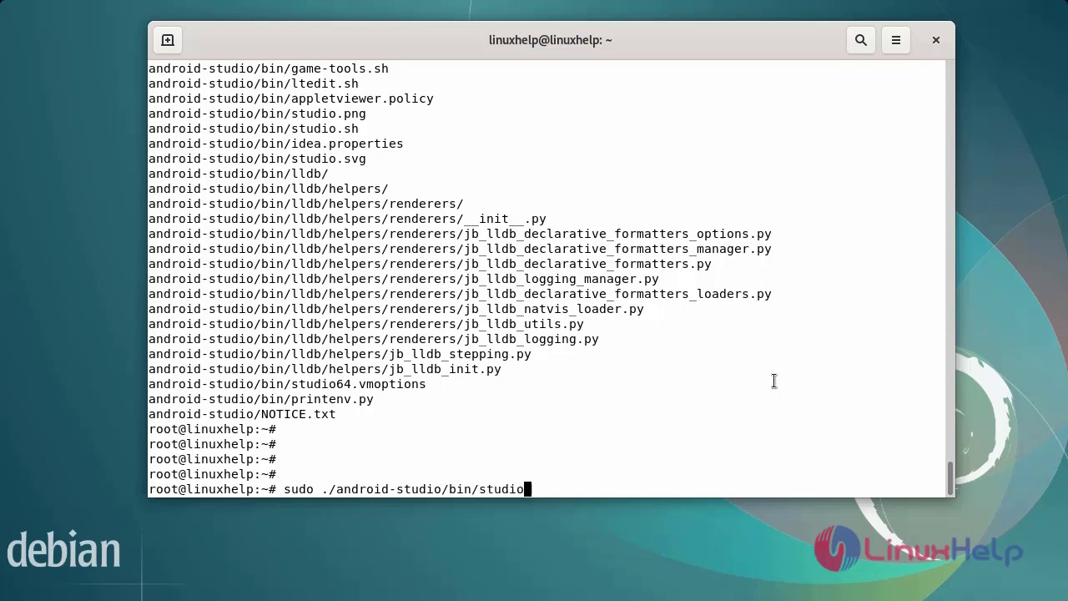
type(".s")
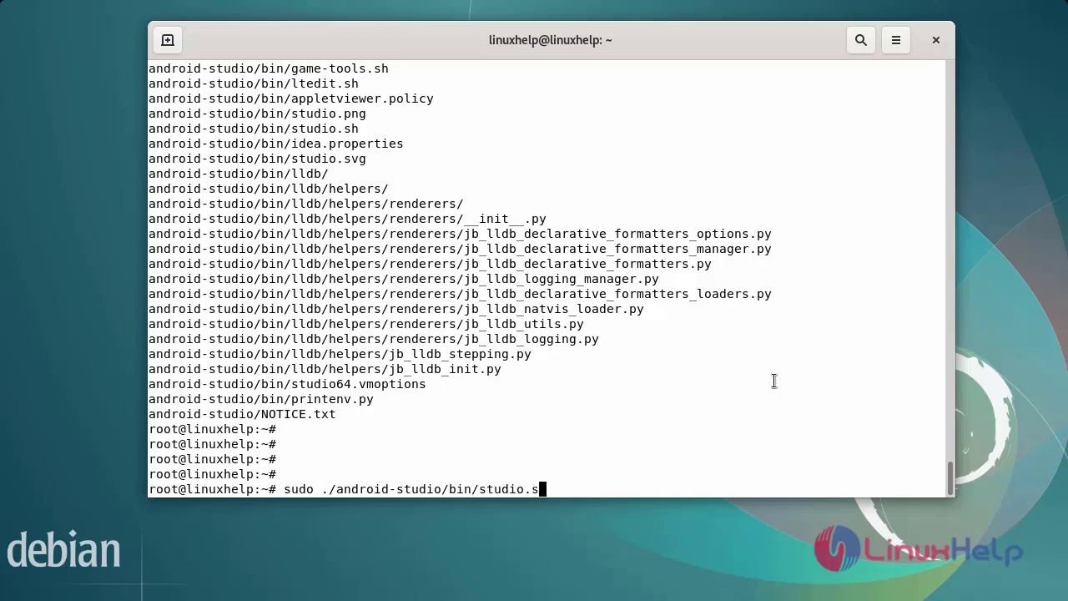
type("h")
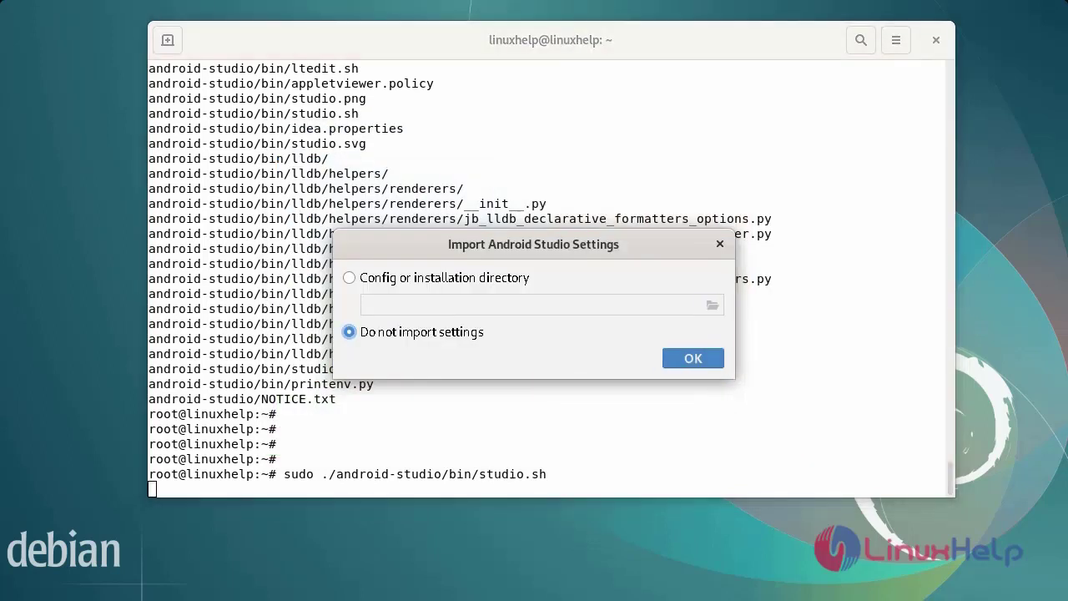
mouse_move(464, 419)
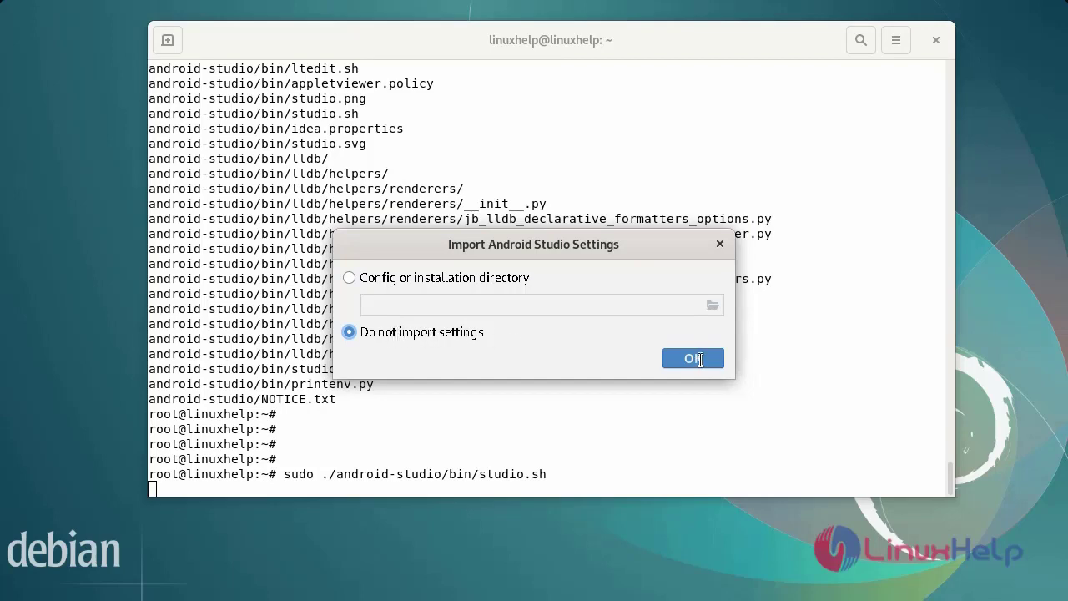
Confirm 'Do not import settings' in the Import Android Studio Settings dialog
left_click(693, 358)
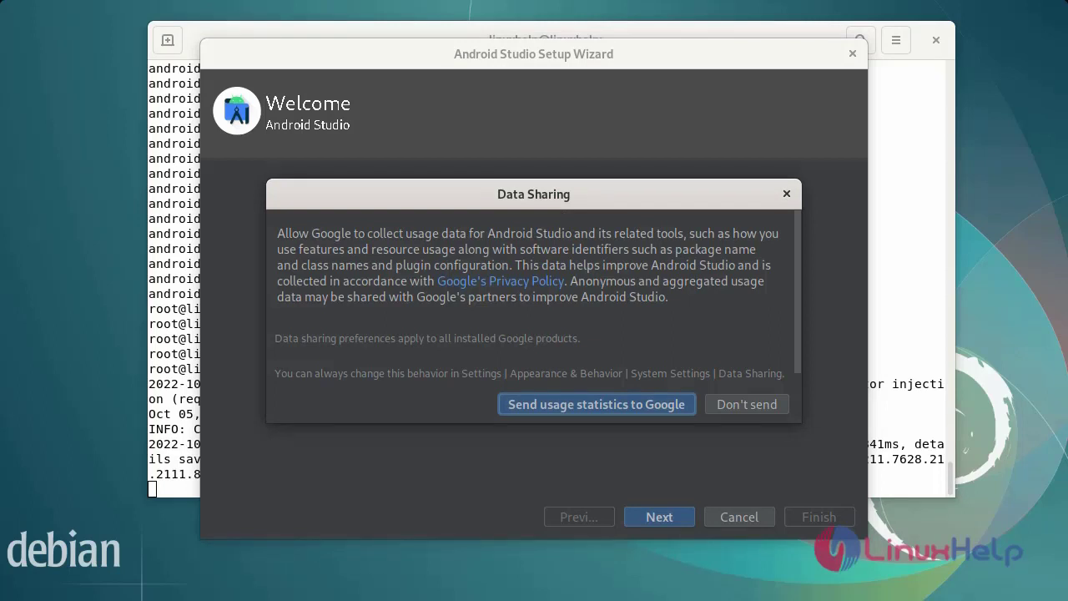
Answer data sharing, then advance through Standard setup, Darcula theme and settings review
left_click(596, 404)
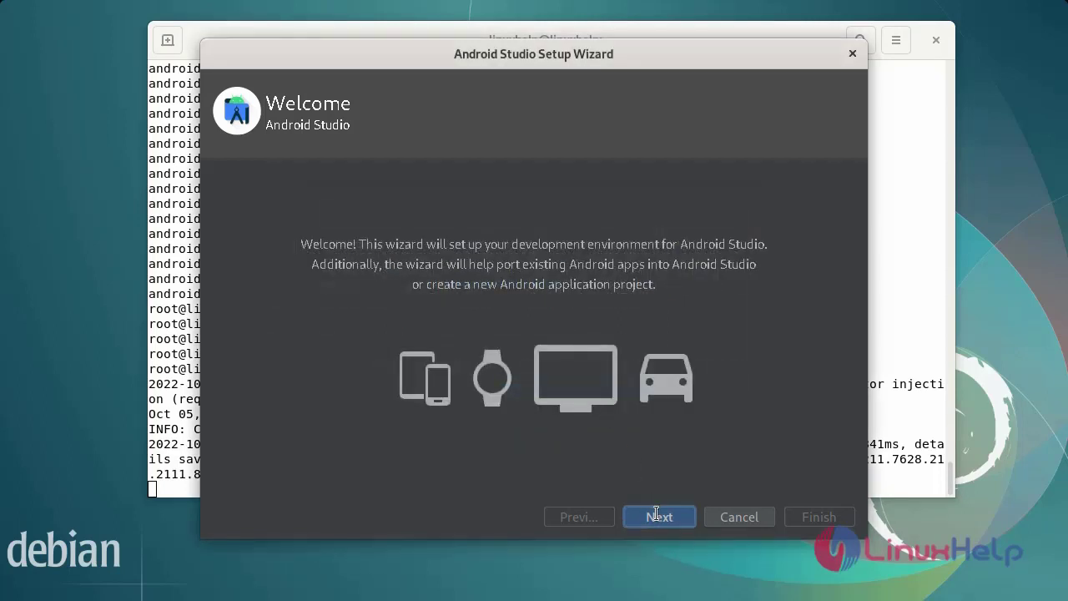
left_click(659, 515)
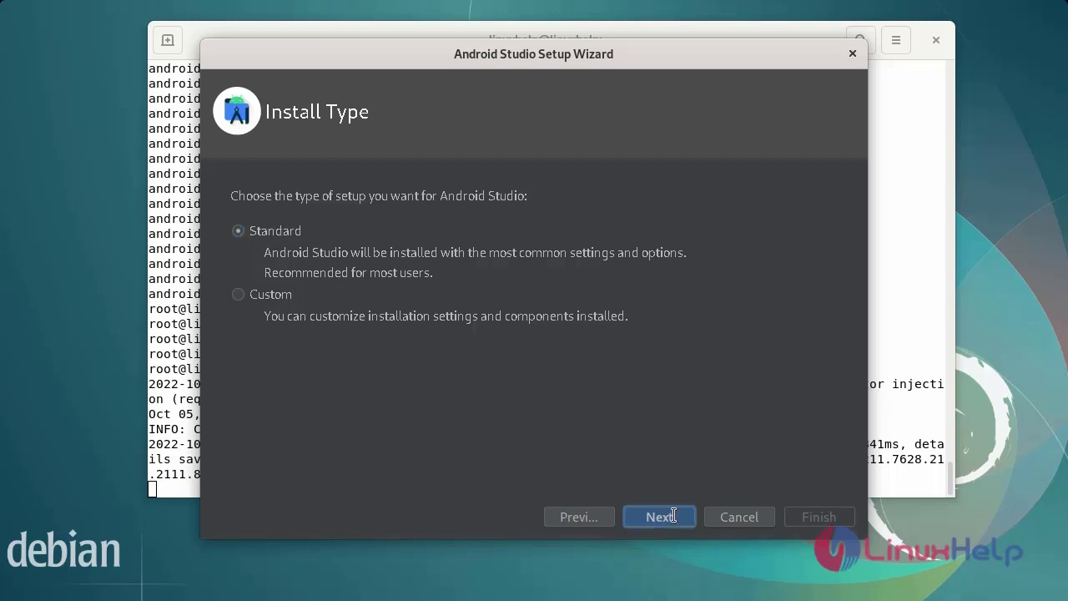
left_click(658, 516)
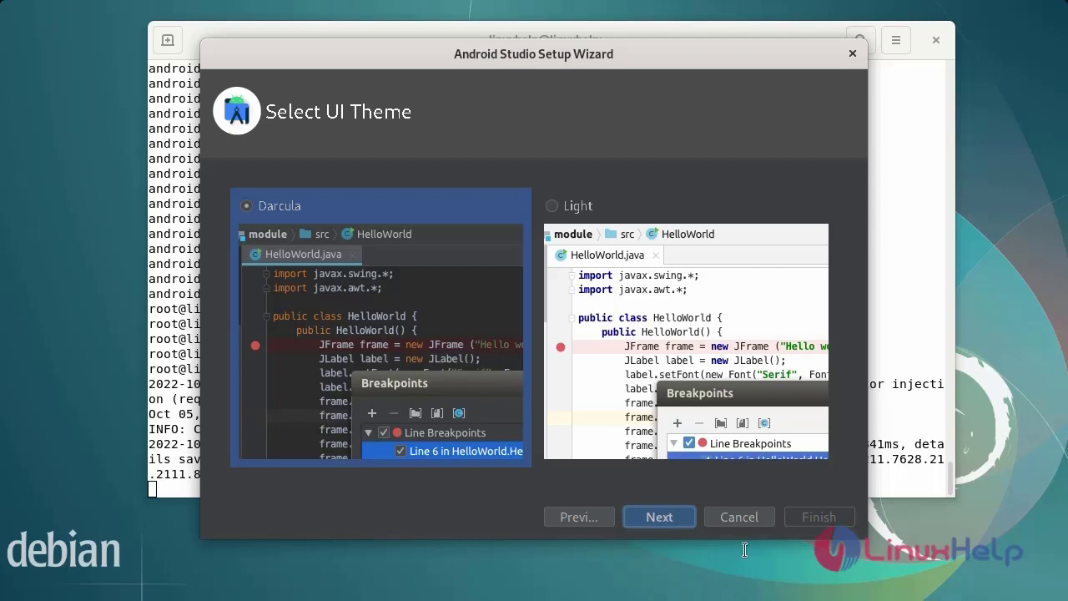
left_click(659, 516)
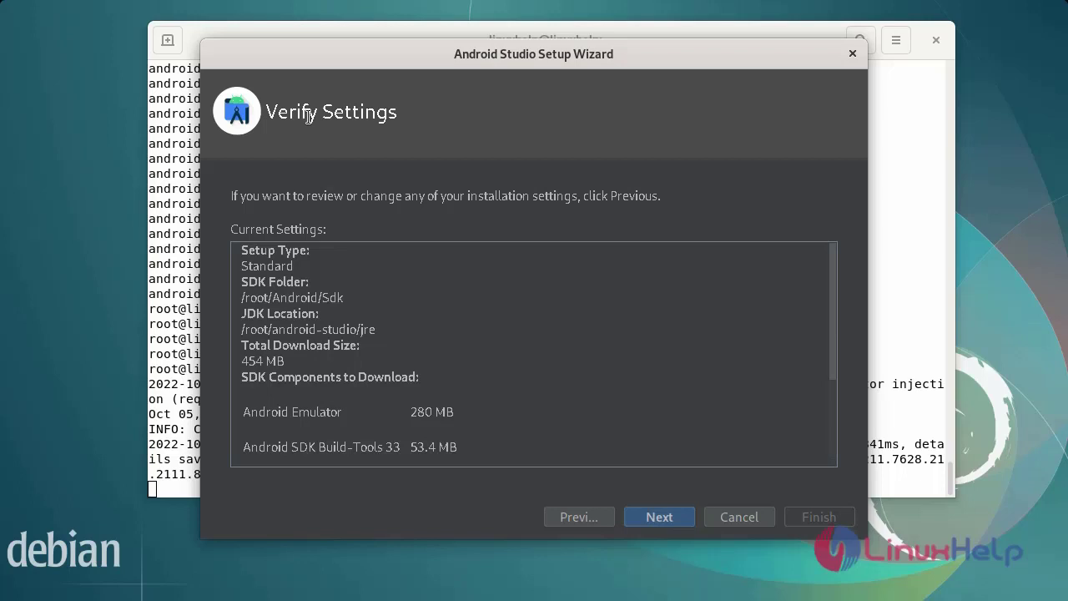
mouse_move(460, 247)
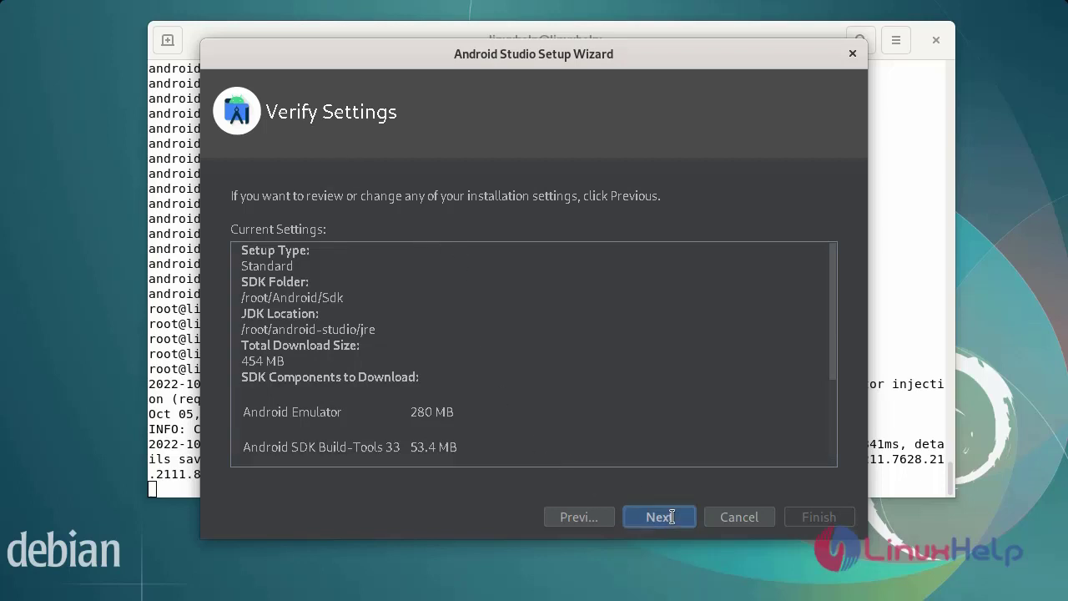
left_click(658, 515)
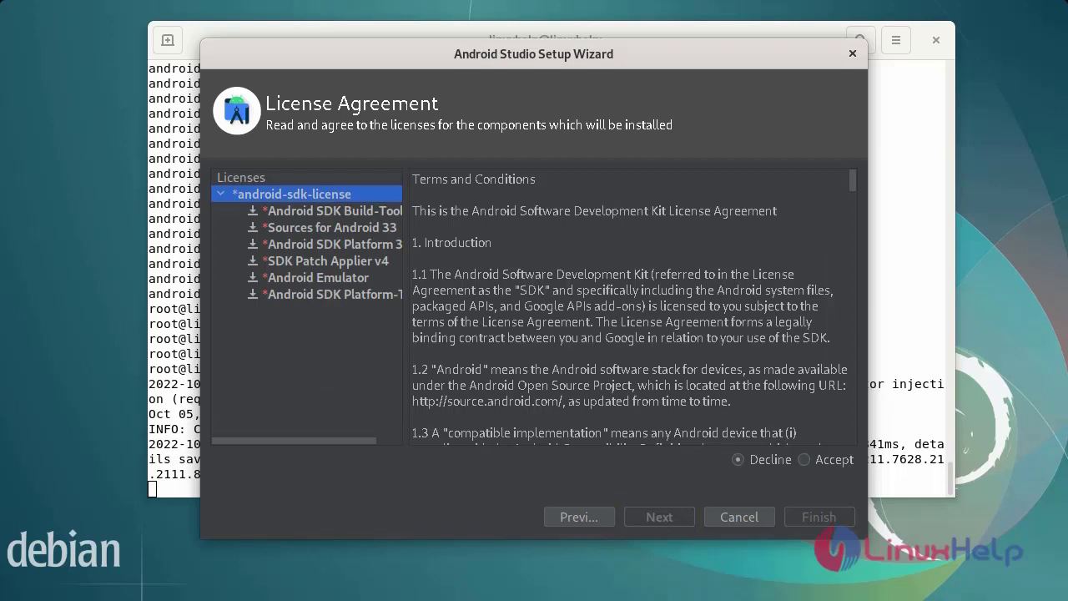
mouse_move(400, 169)
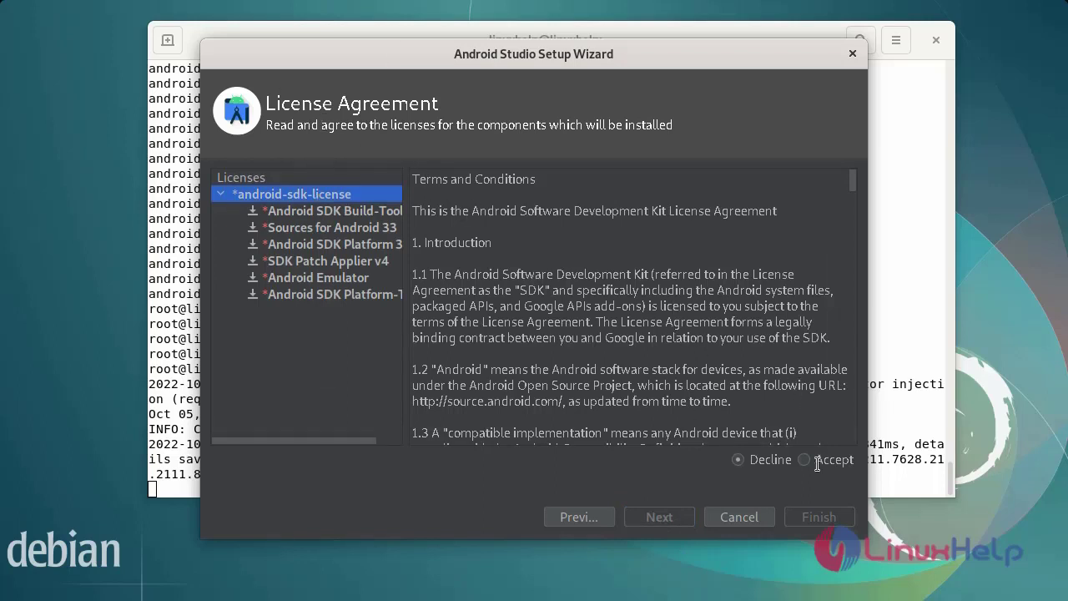
Accept the SDK licenses and finish Emulator Settings to start downloading SDK components
left_click(804, 460)
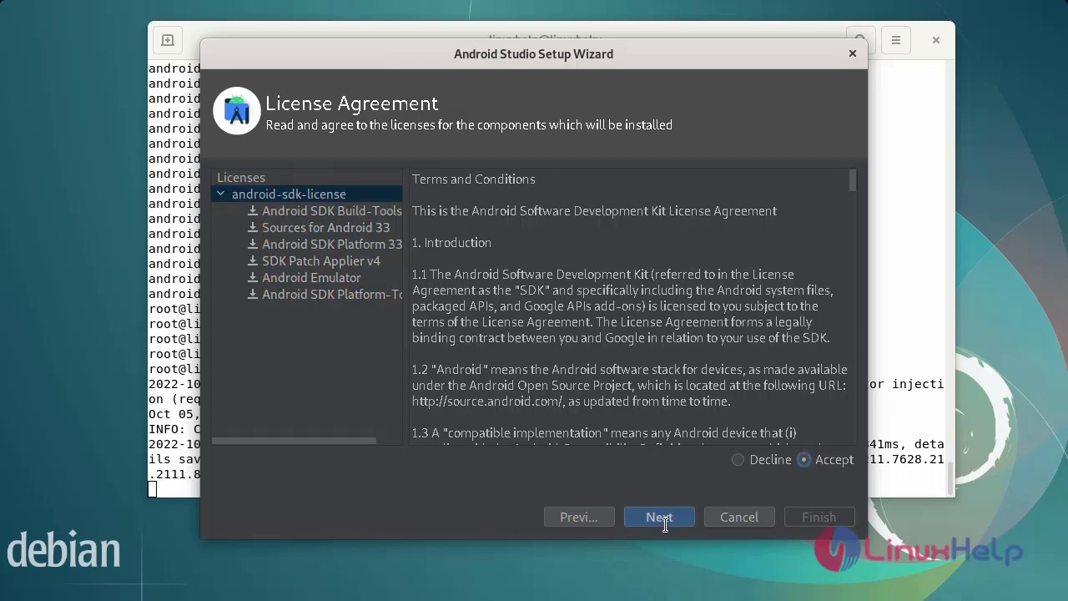
left_click(658, 516)
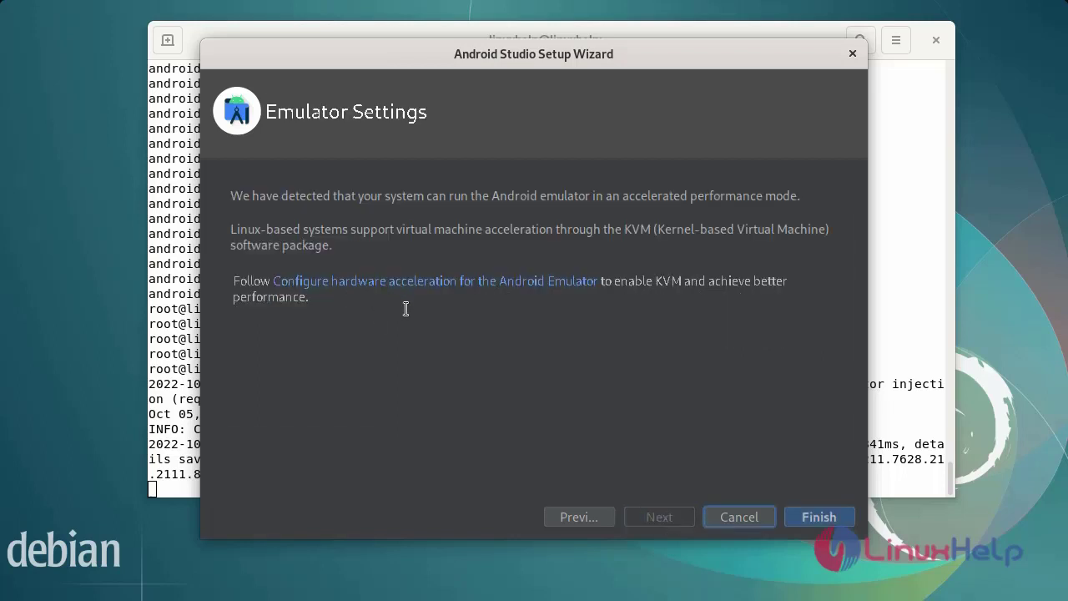
mouse_move(866, 563)
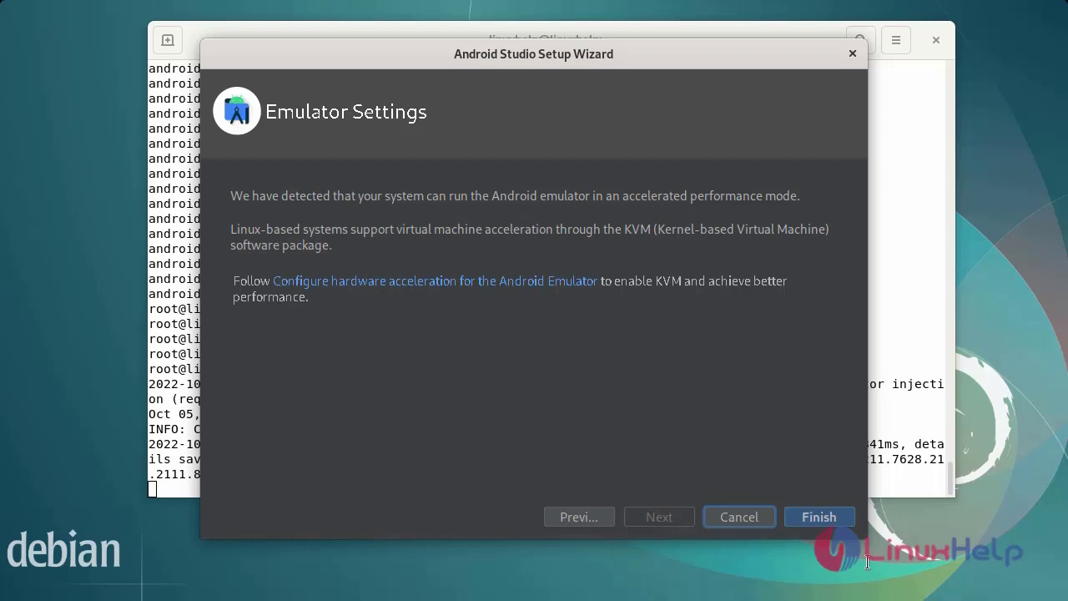
left_click(819, 516)
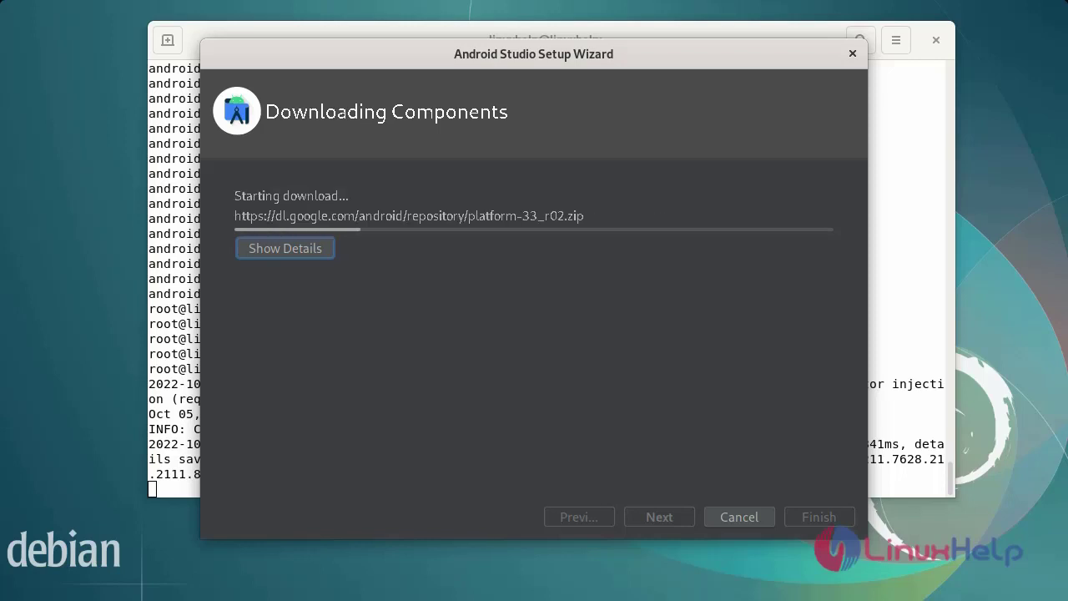
View the SDK download log, then finish the setup wizard once the SDK is up to date
left_click(284, 247)
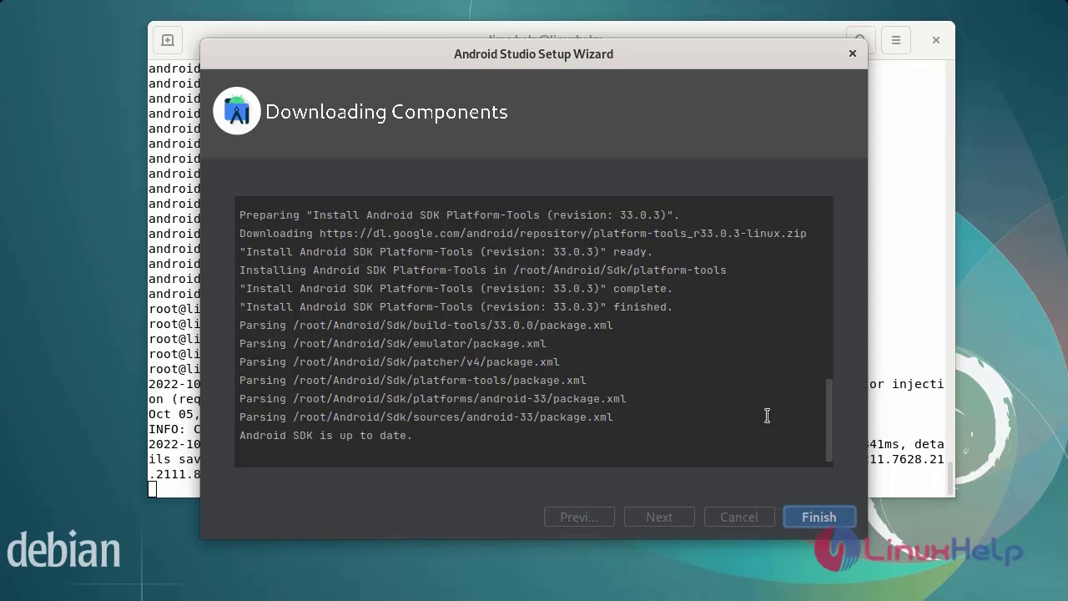
left_click(818, 516)
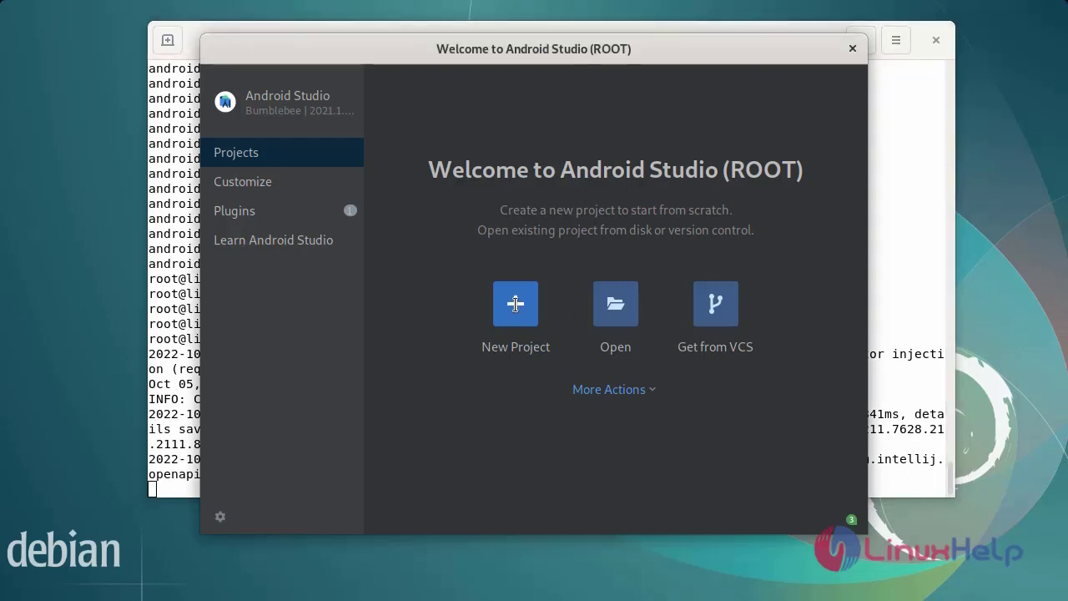
Create an Empty Activity project named 'Testing Project' using Java
left_click(515, 303)
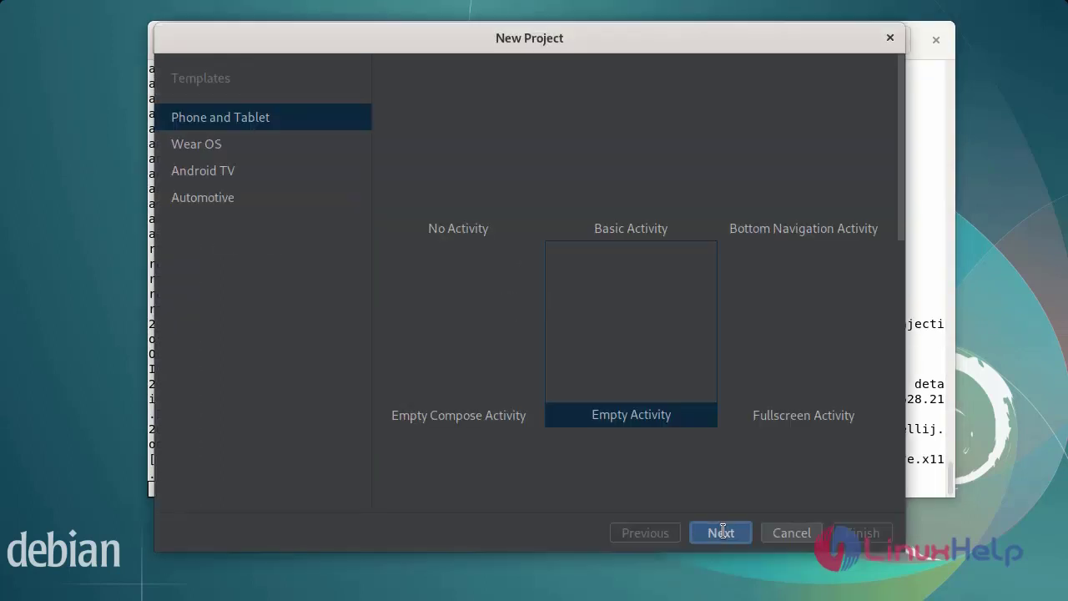
left_click(720, 533)
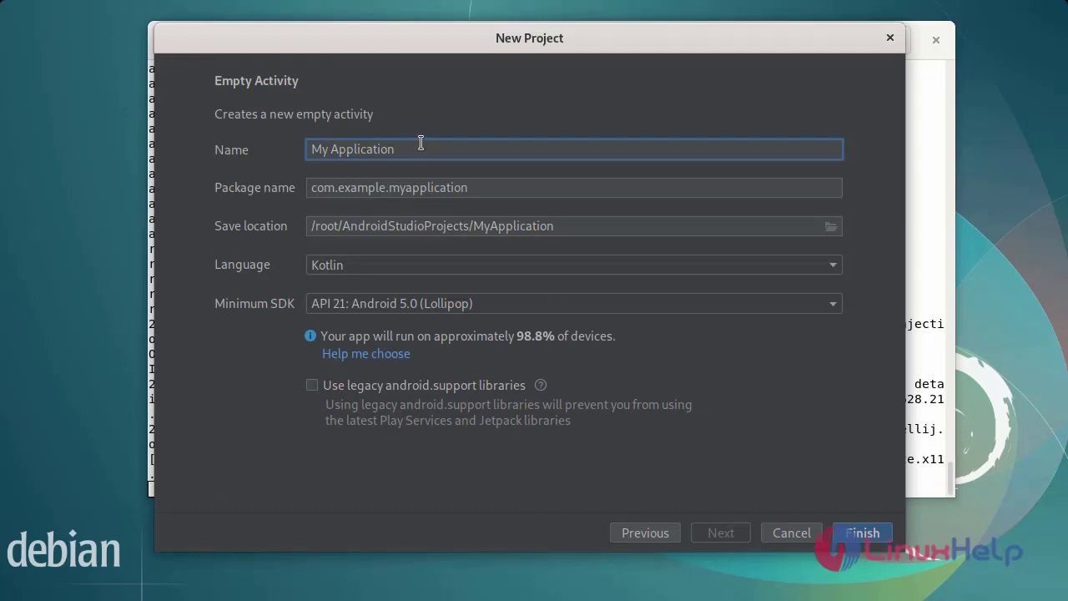
type("Testing P")
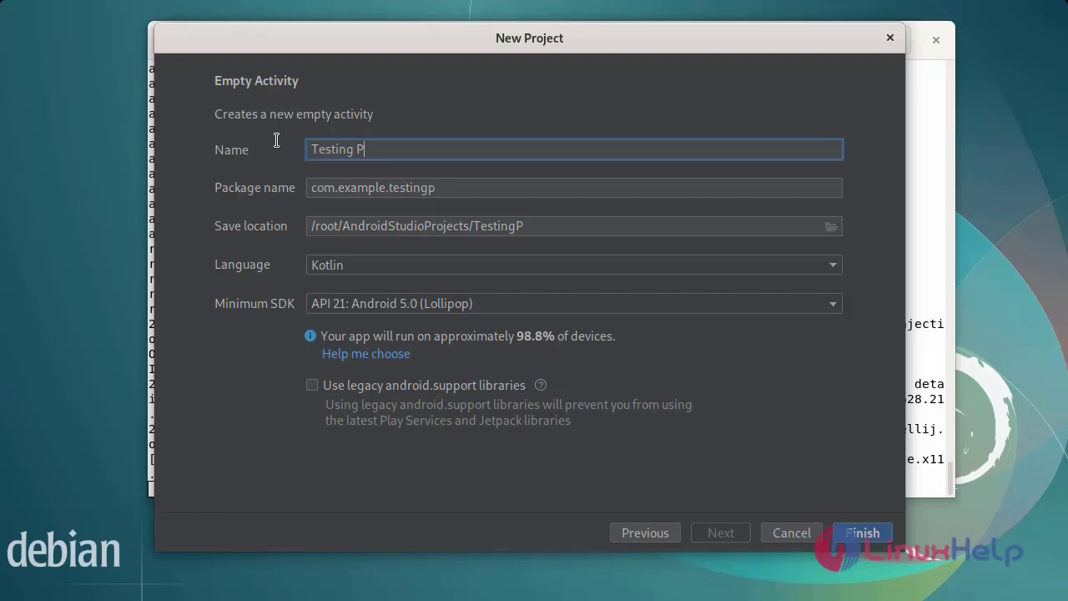
type("roject")
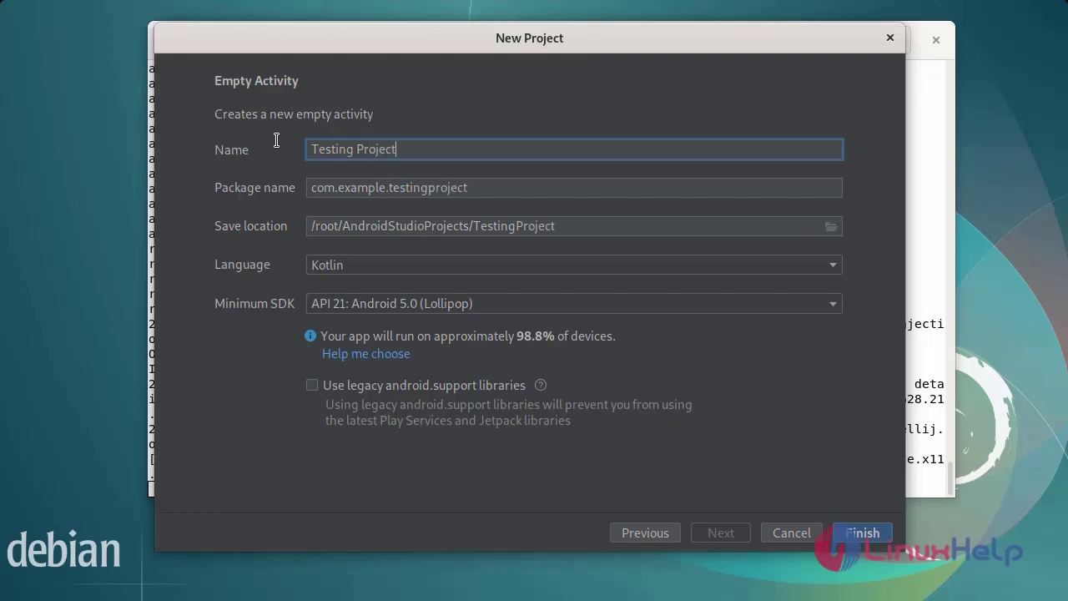
mouse_move(696, 432)
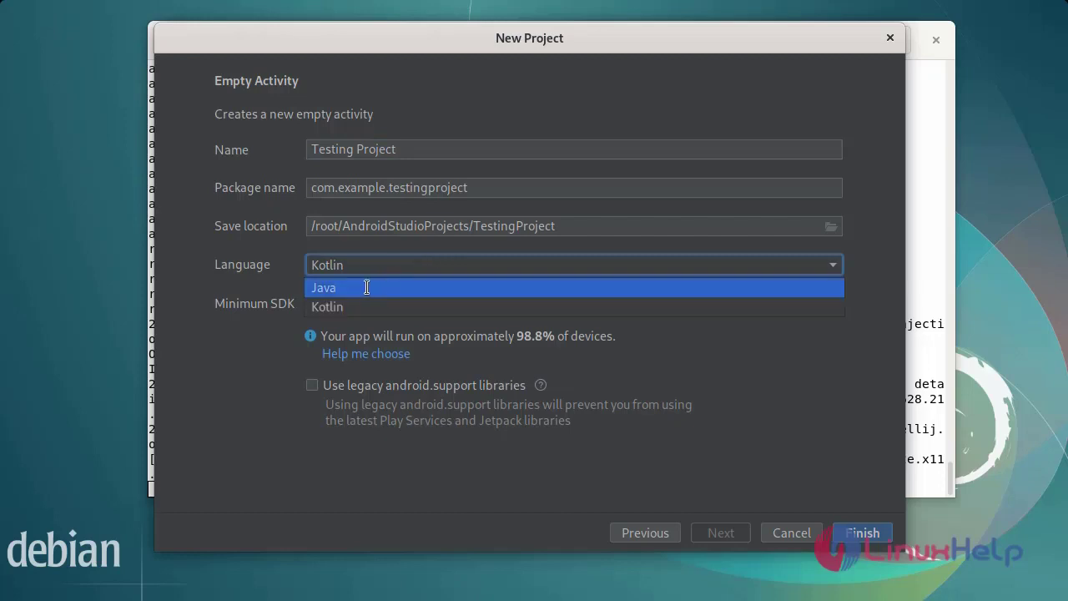
left_click(324, 287)
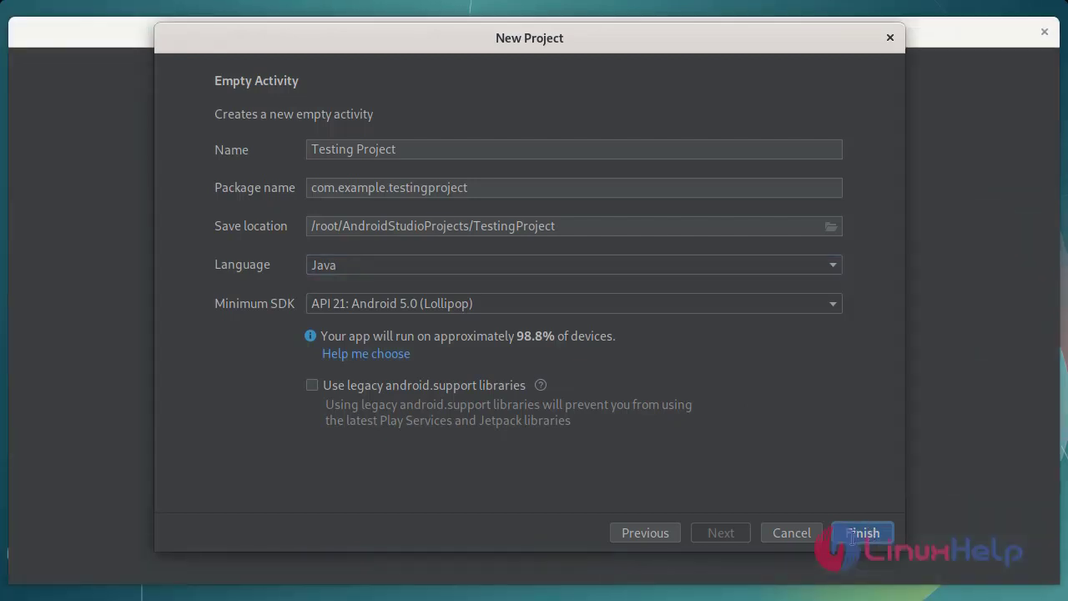
left_click(862, 532)
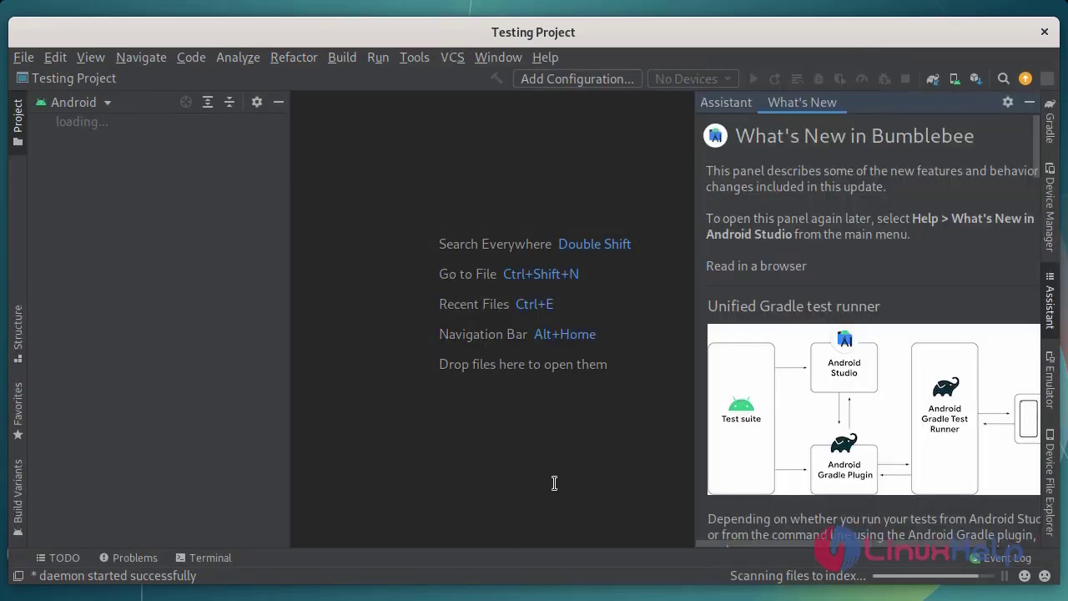
mouse_move(554, 480)
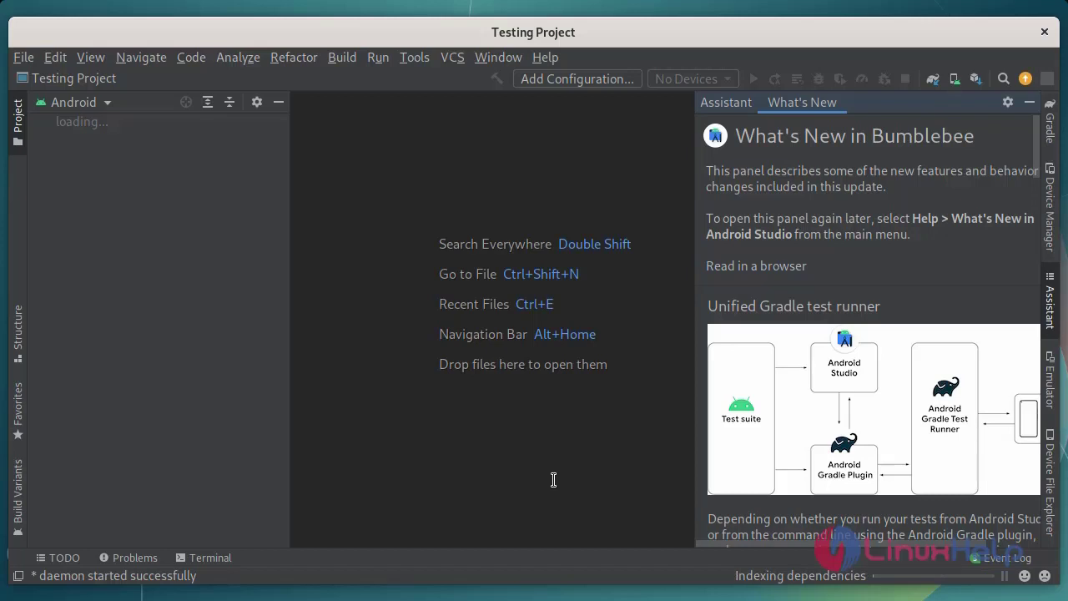
mouse_move(549, 419)
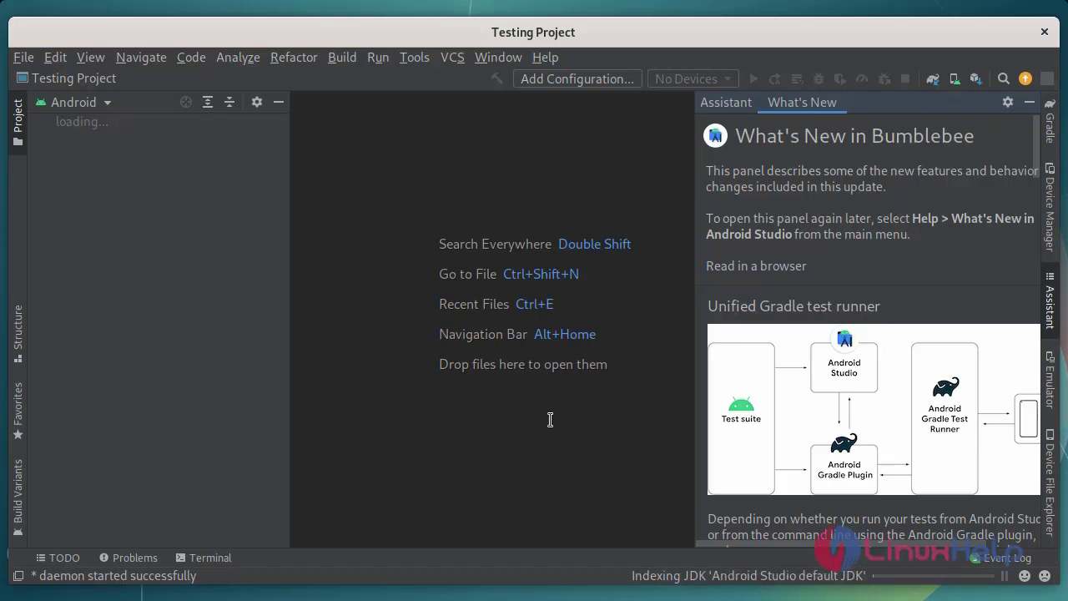